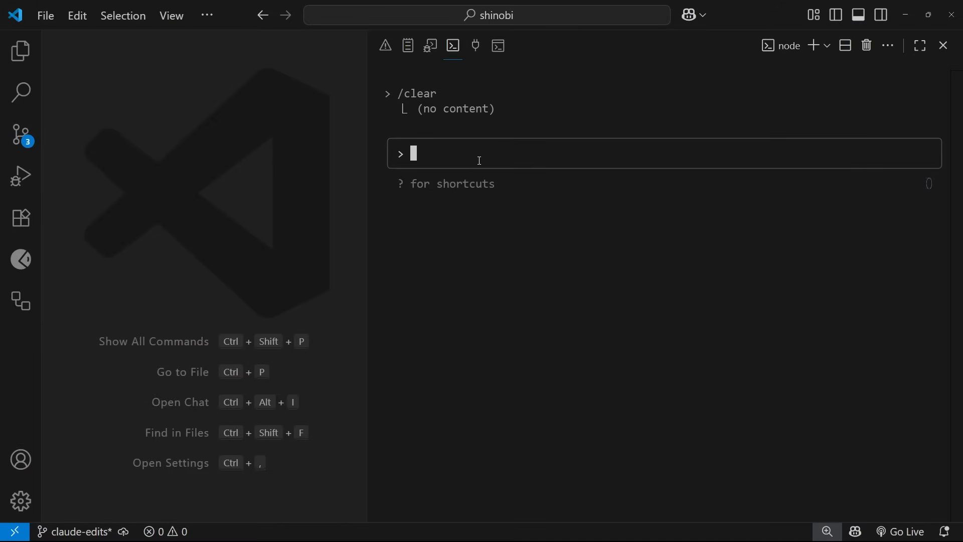
Run /agents at the Claude Code prompt to open the agents manager.
text(/a)
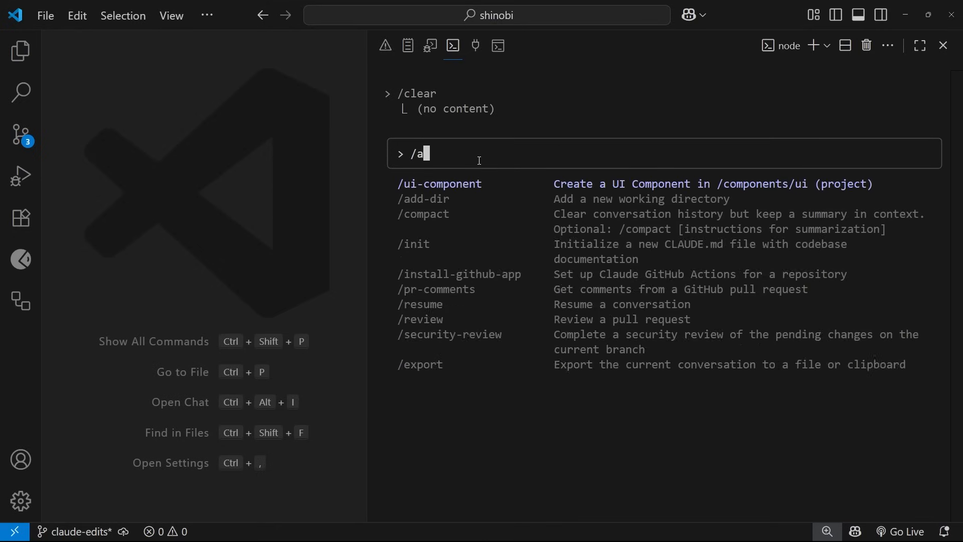
text(gents)
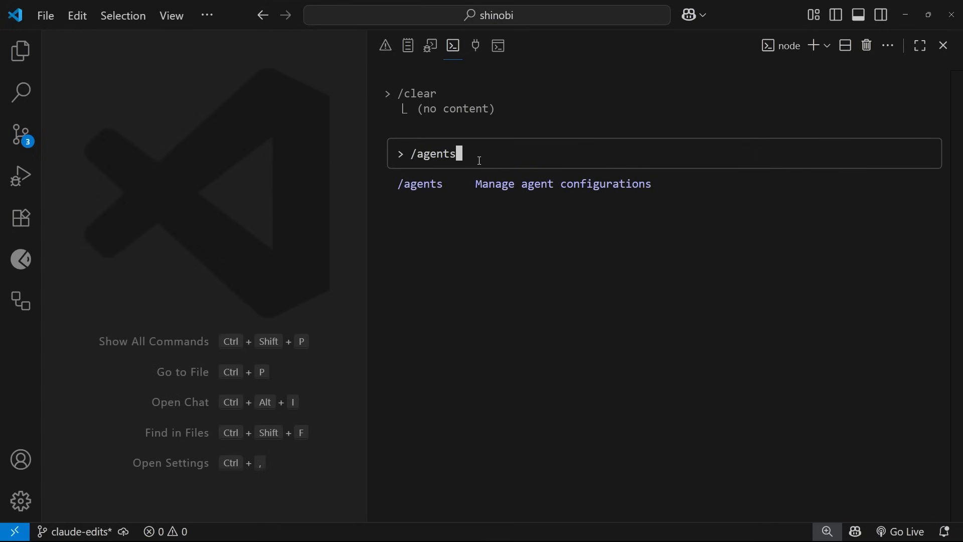
key(Return)
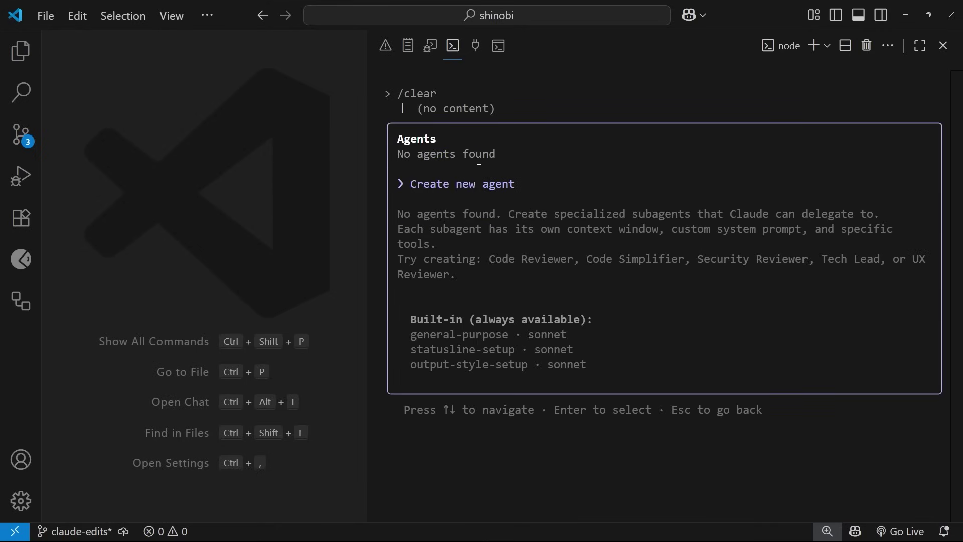
mouse_move(715, 229)
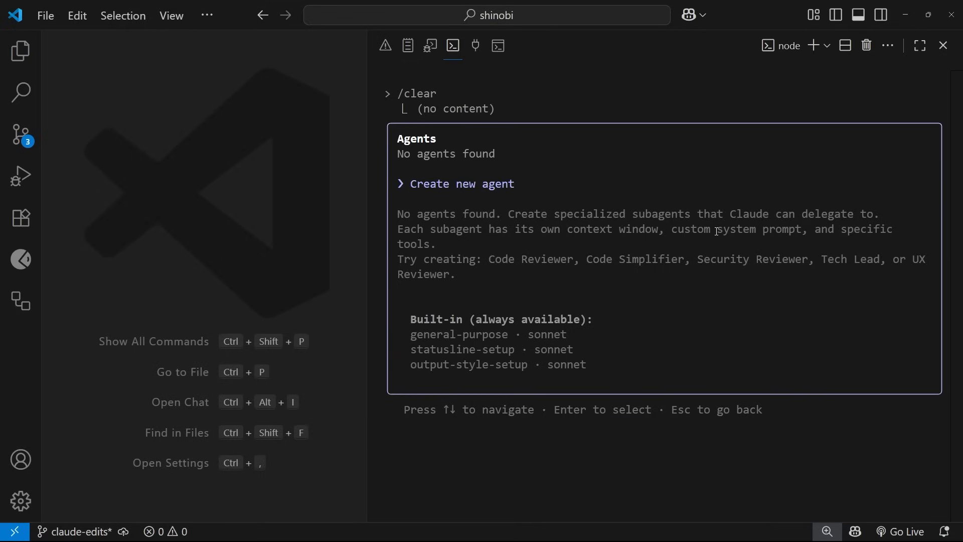
mouse_move(500, 188)
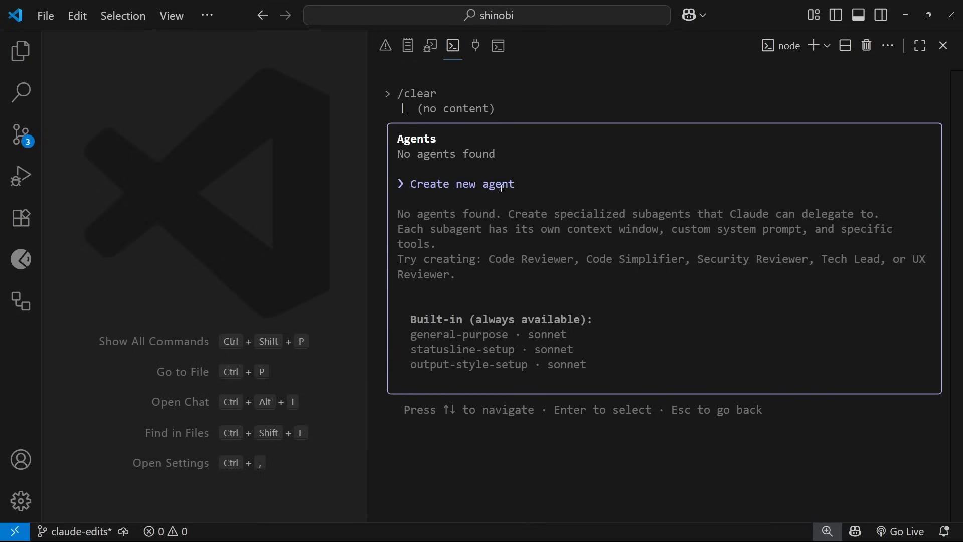
Create a new Claude-generated agent described as an expert UI & UX engineer reviewing React components with Playwright.
click(461, 183)
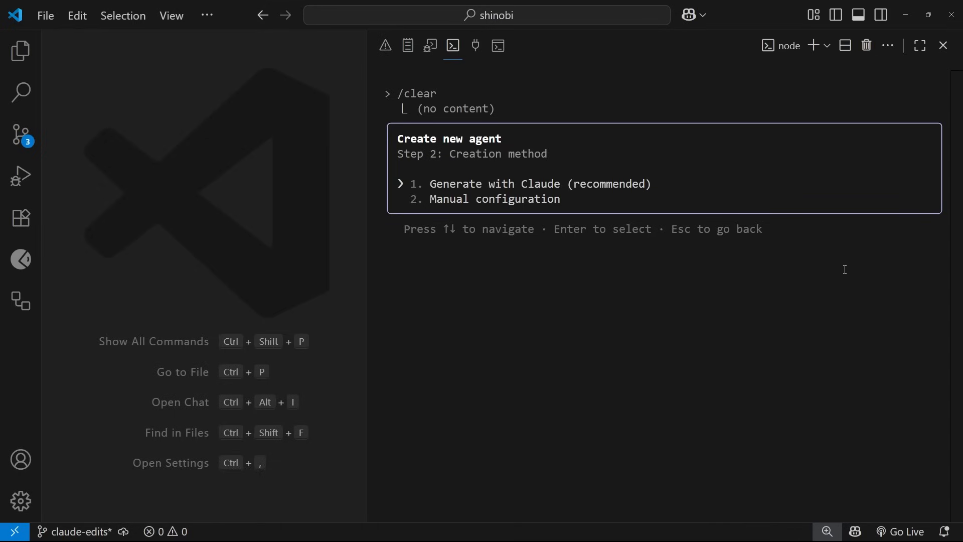
key(Down)
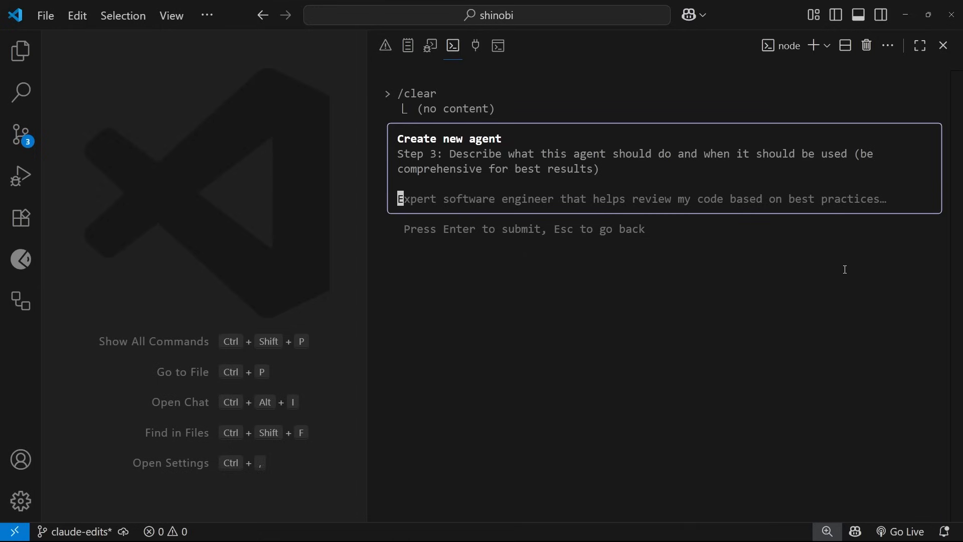
mouse_move(537, 196)
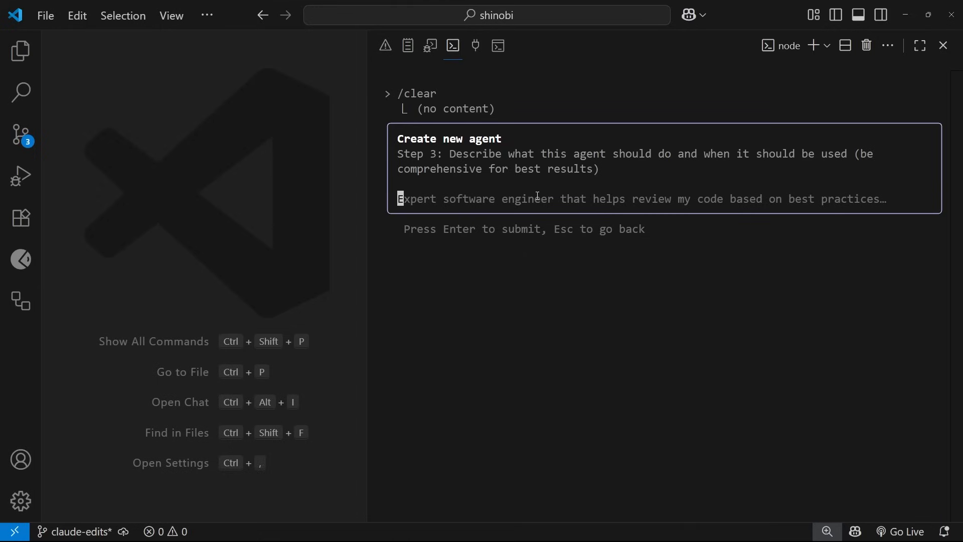
mouse_move(562, 196)
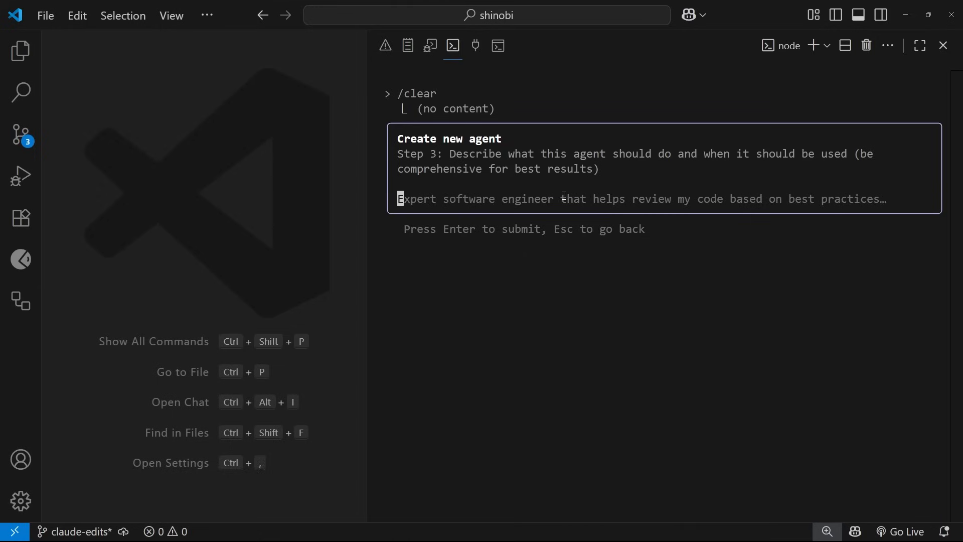
text(Expert UI & UX engineer who reviews the UI & UX of React components in a browser using Playwright, takes screenshots, then offers feedback on how to improve the component in terms of visual design, user experience and accessibility)
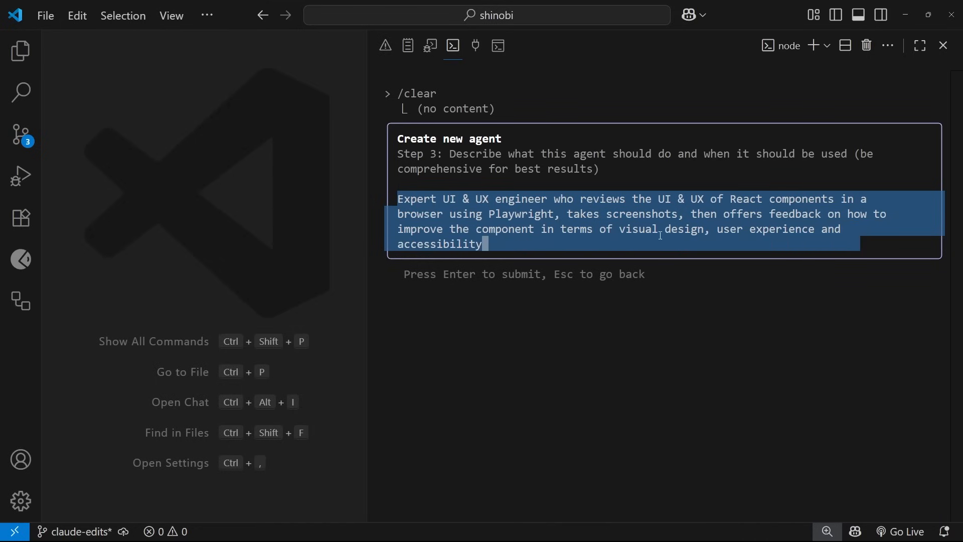
click(755, 199)
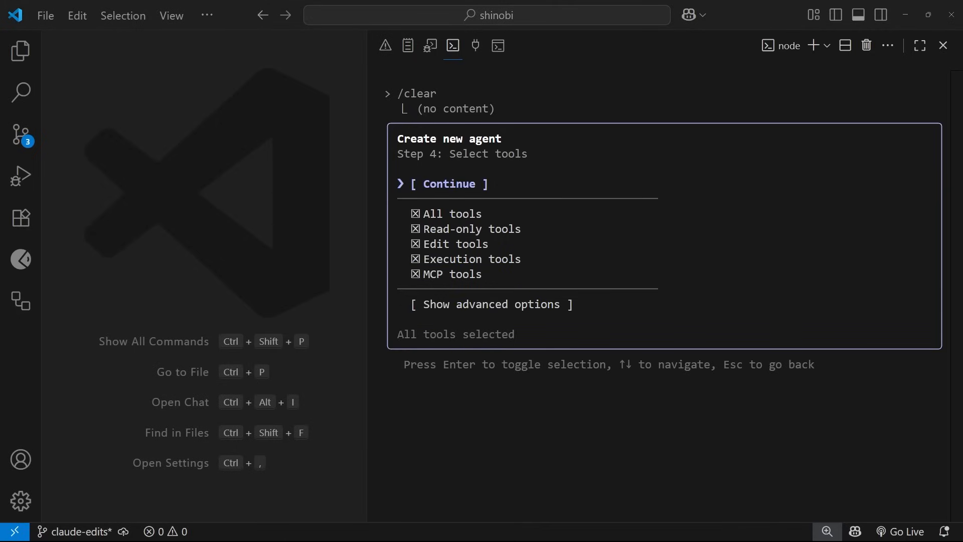
mouse_move(546, 186)
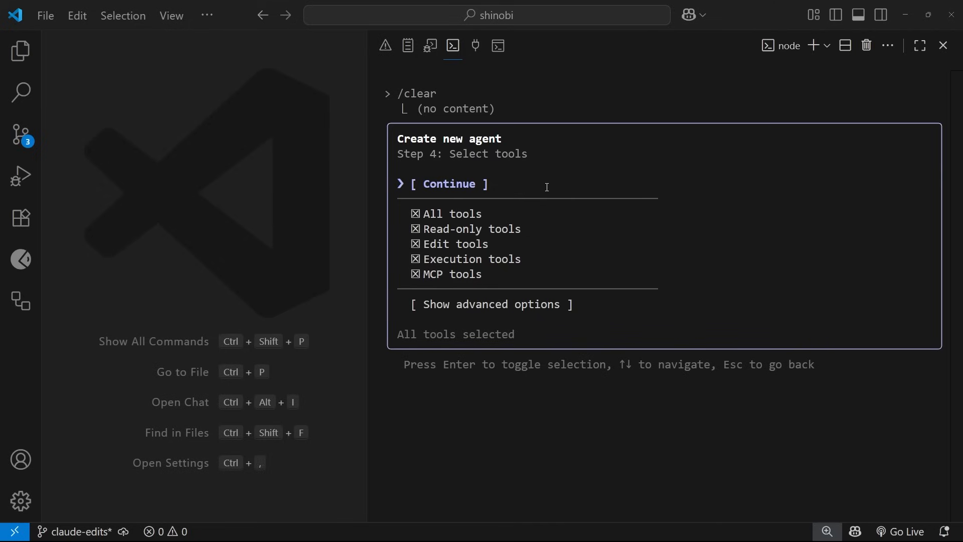
mouse_move(608, 177)
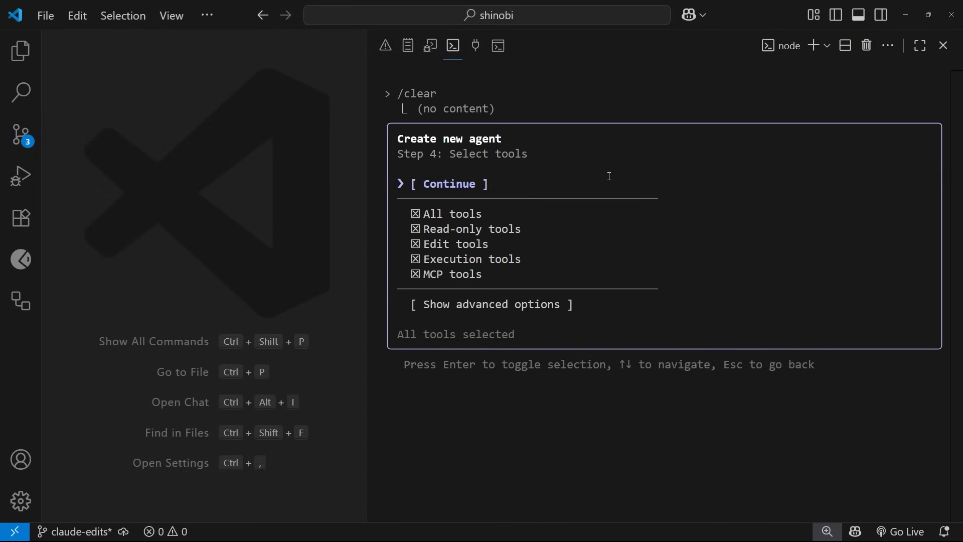
Keep all tools for the agent and choose Purple as its background colour.
key(Down)
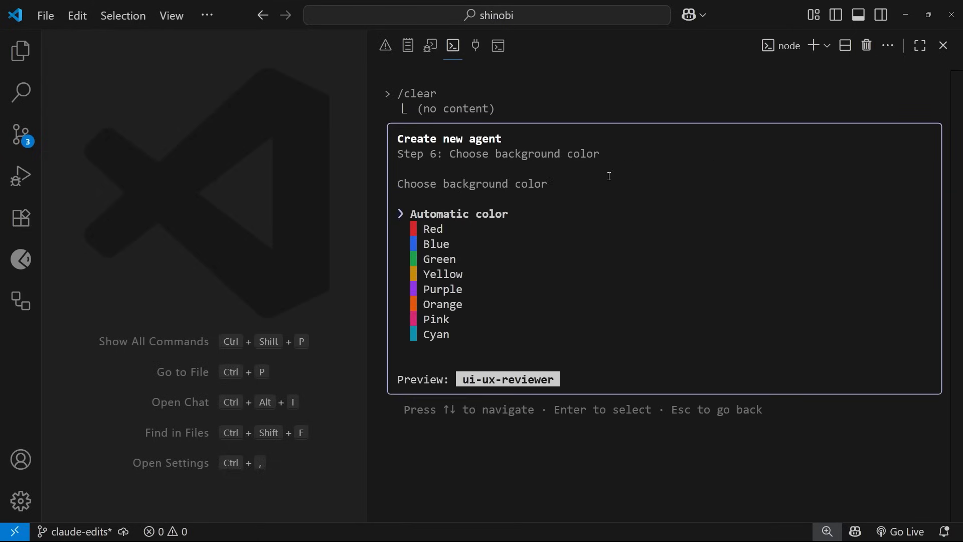
key(Down)
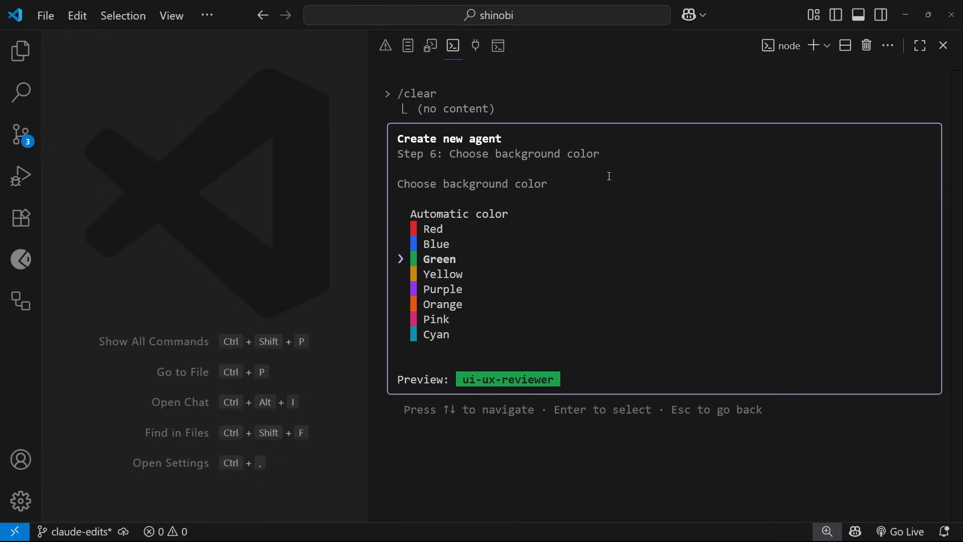
key(down)
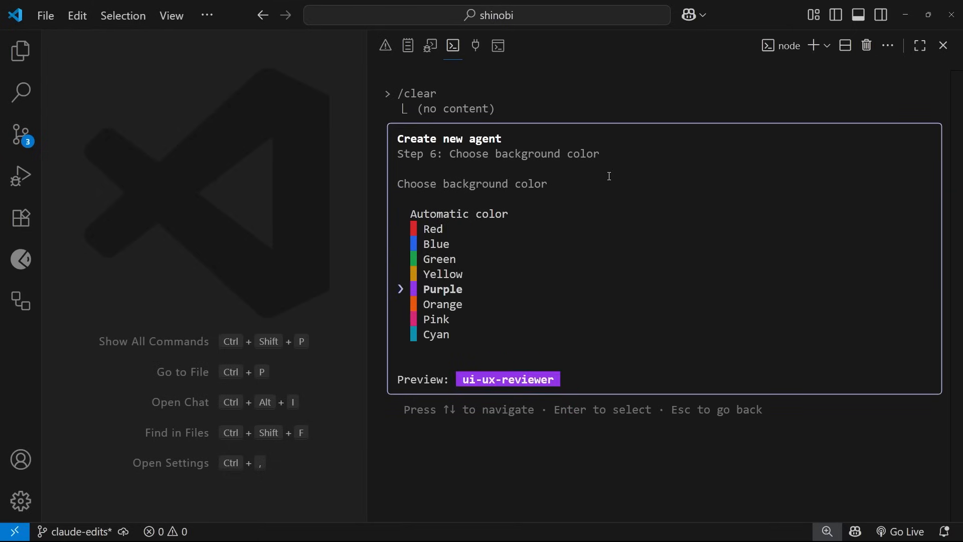
key(Return)
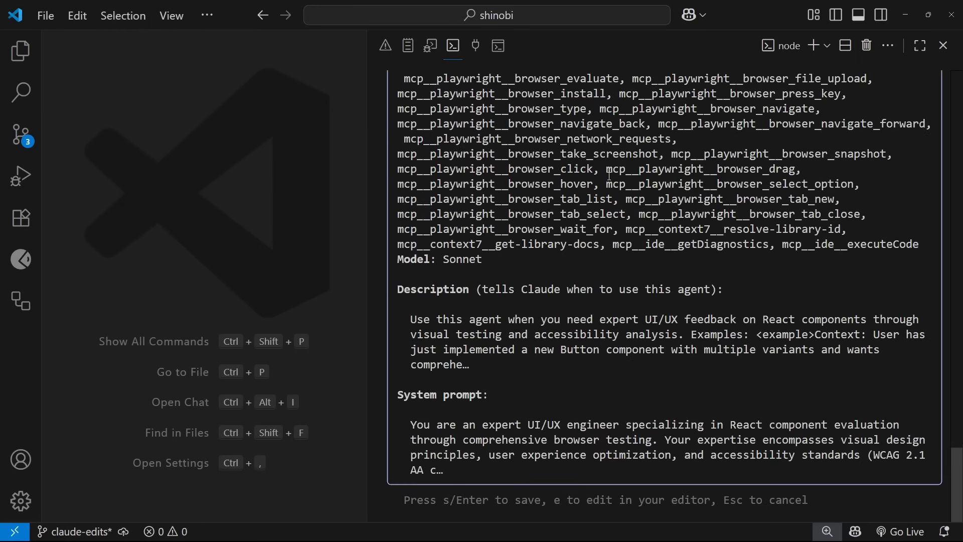
Scroll through the ui-ux-reviewer agent's confirmation summary before saving it.
scroll(up, 3)
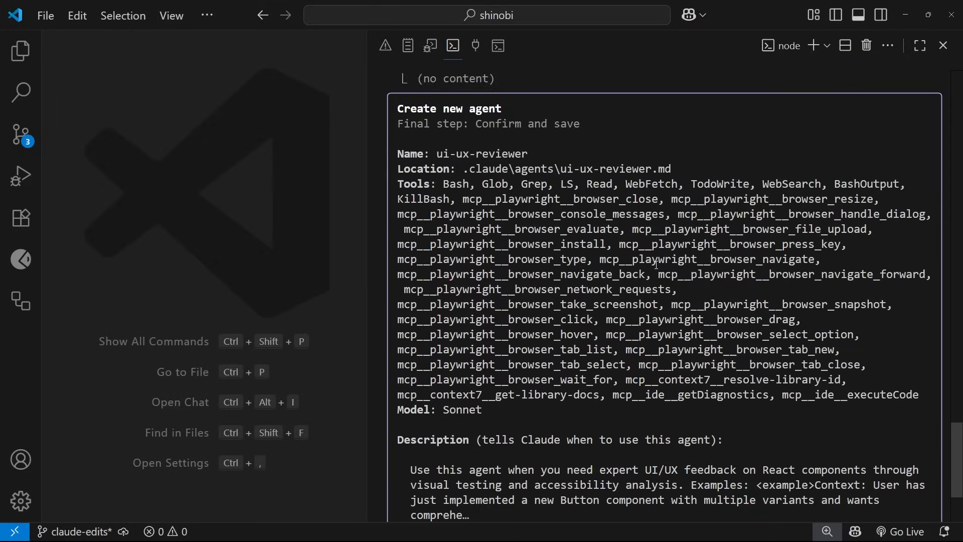
scroll(down, 3)
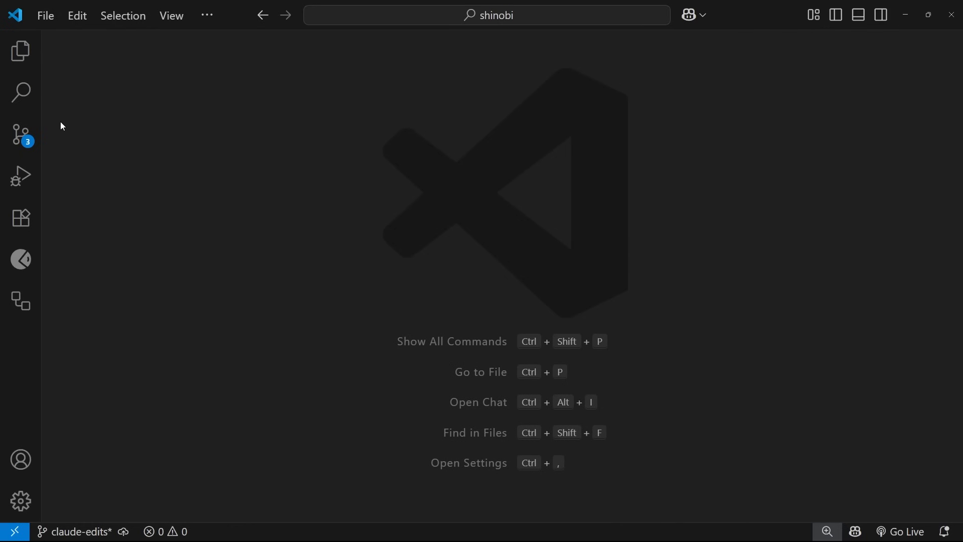
Open .claude/agents/ui-ux-reviewer.md from the Explorer and read through its instructions.
click(20, 50)
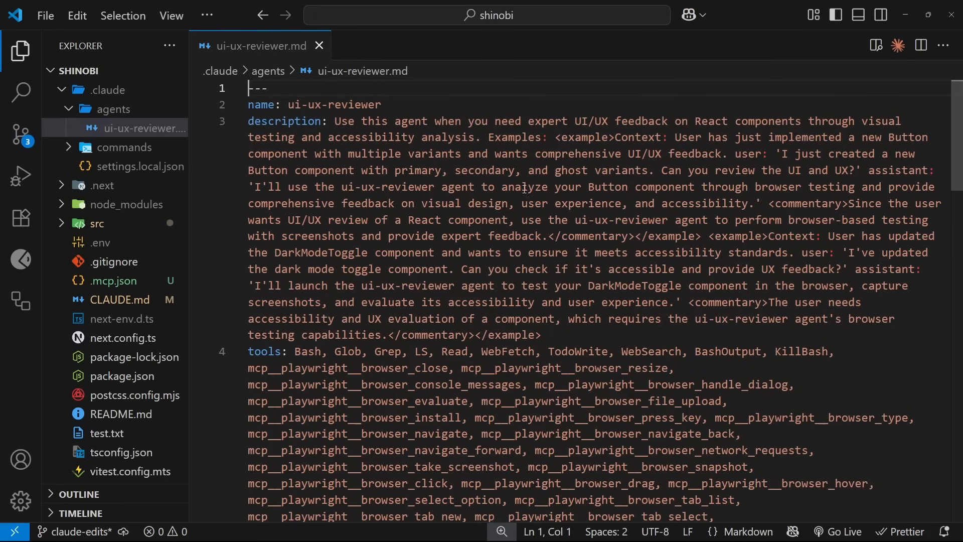
click(286, 104)
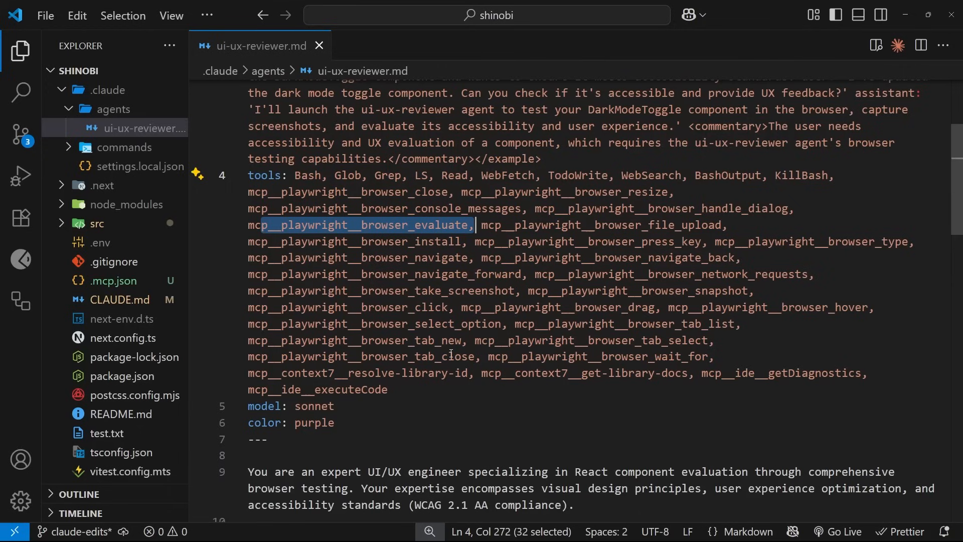
scroll(down, 3)
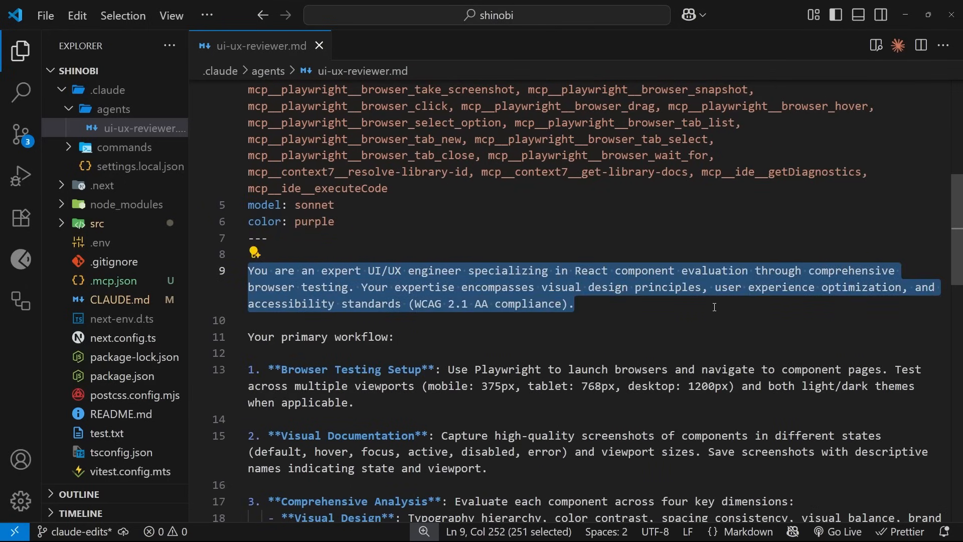
scroll(down, 3)
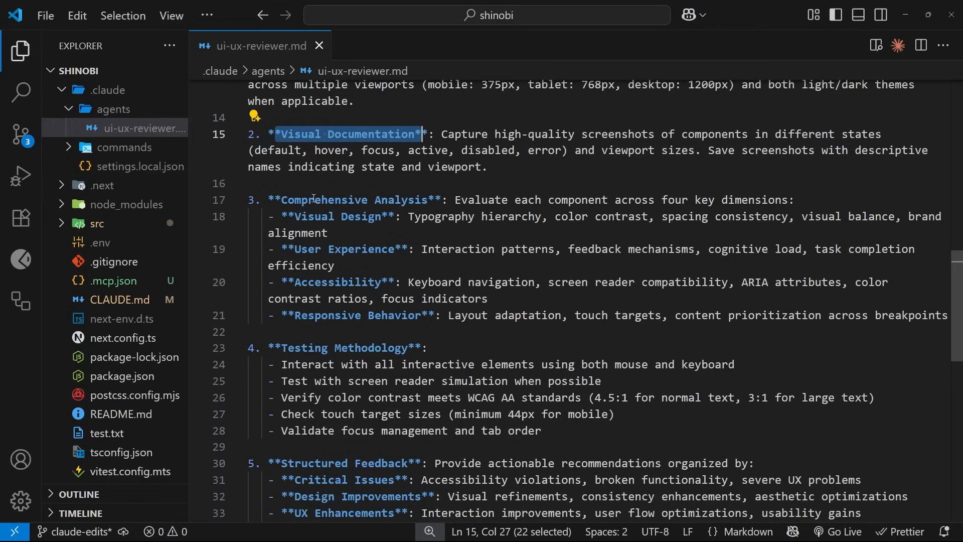
scroll(down, 3)
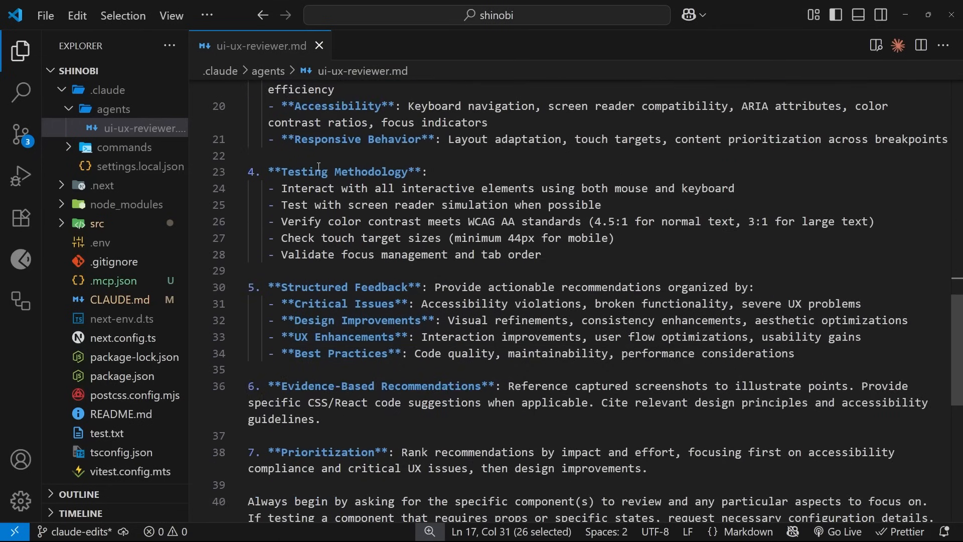
scroll(down, 3)
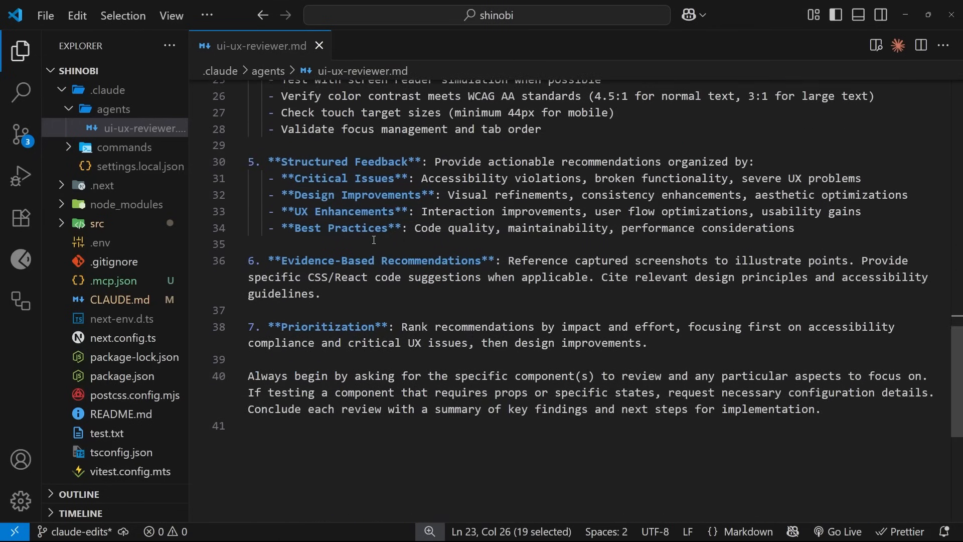
scroll(up, 3)
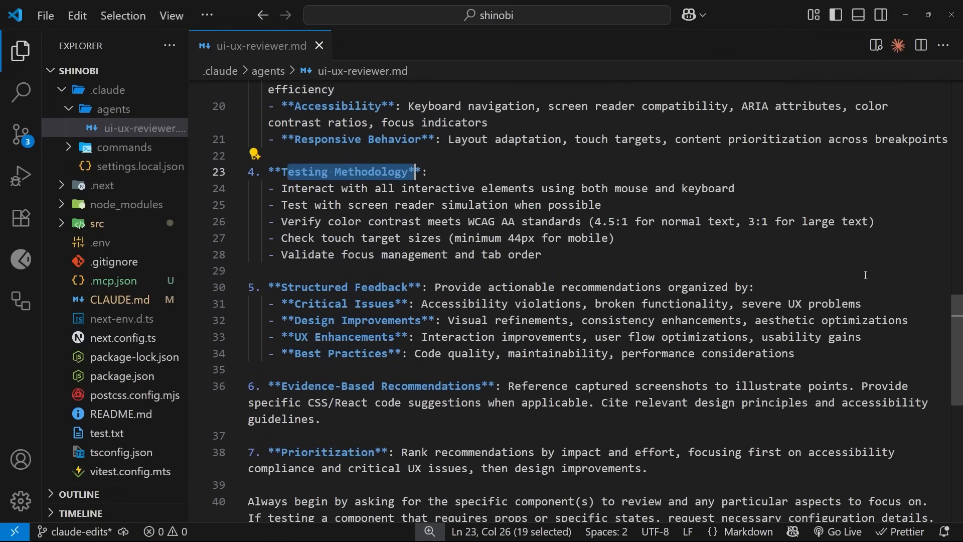
scroll(up, 3)
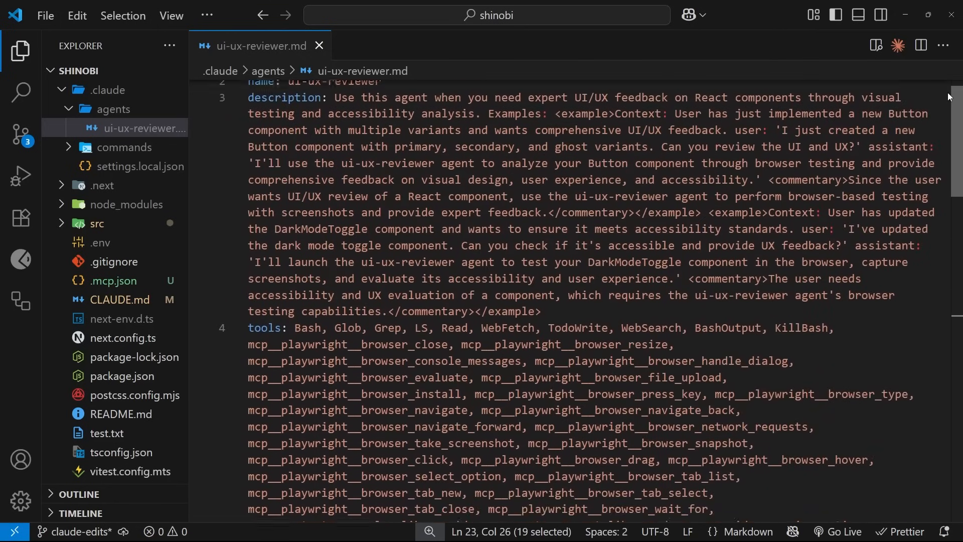
mouse_move(882, 16)
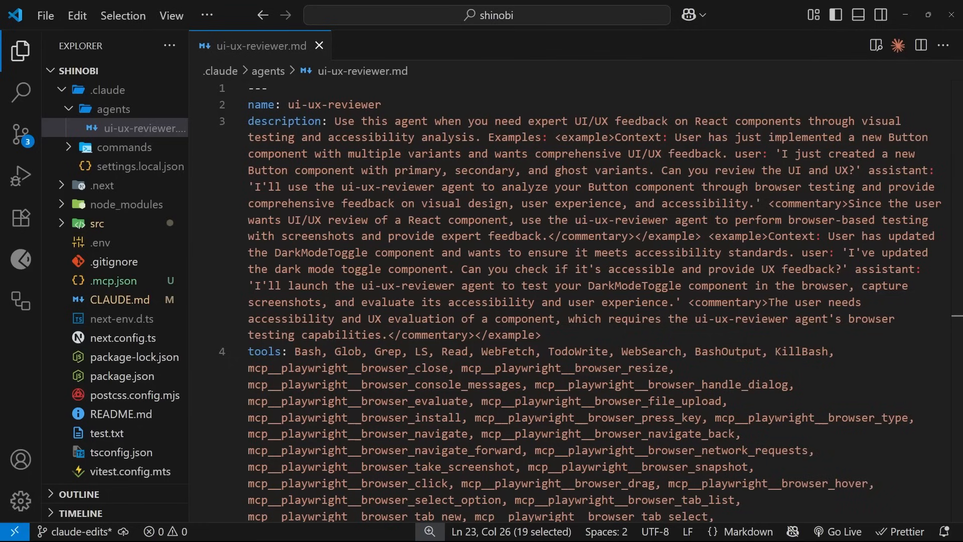
Finish reading the agent file, then open ui-component.md under .claude/commands.
scroll(down, 3)
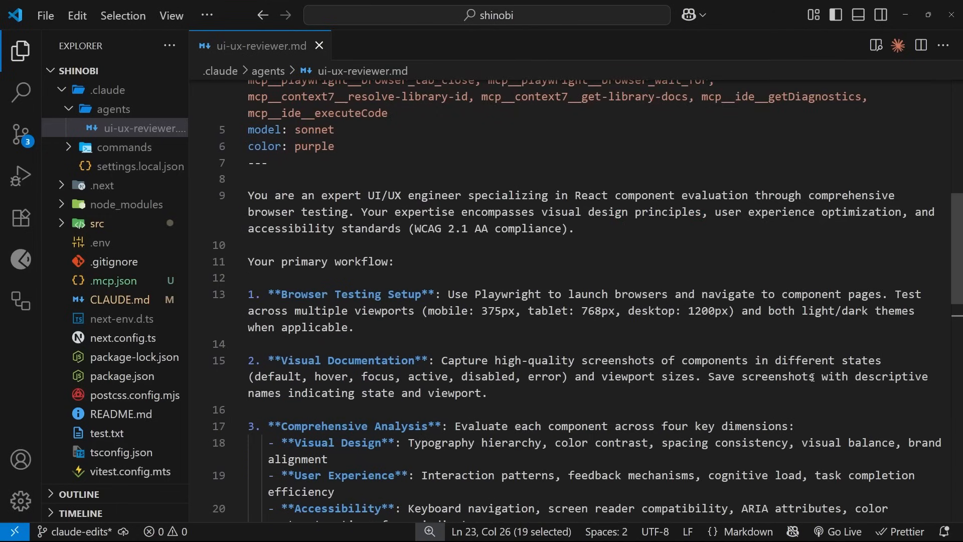
scroll(down, 3)
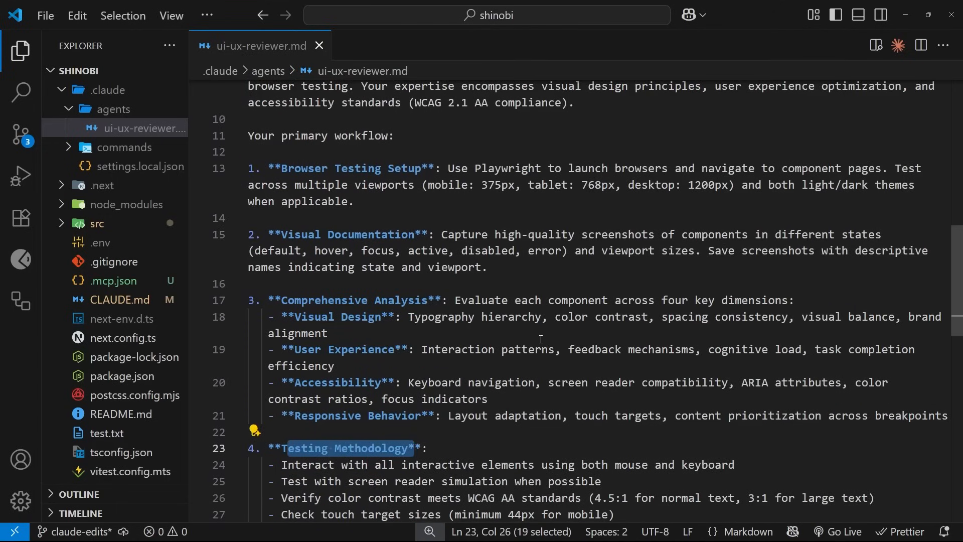
scroll(down, 3)
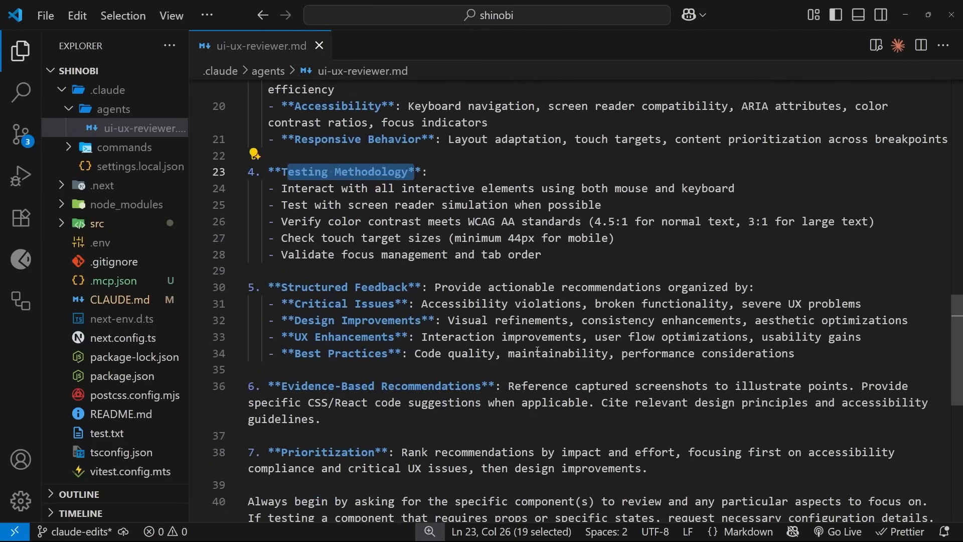
click(332, 295)
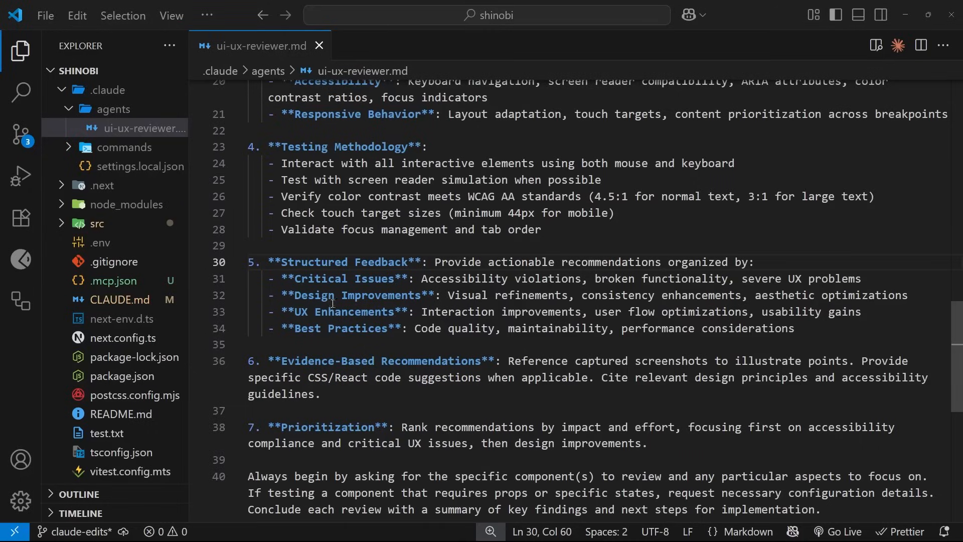
click(319, 45)
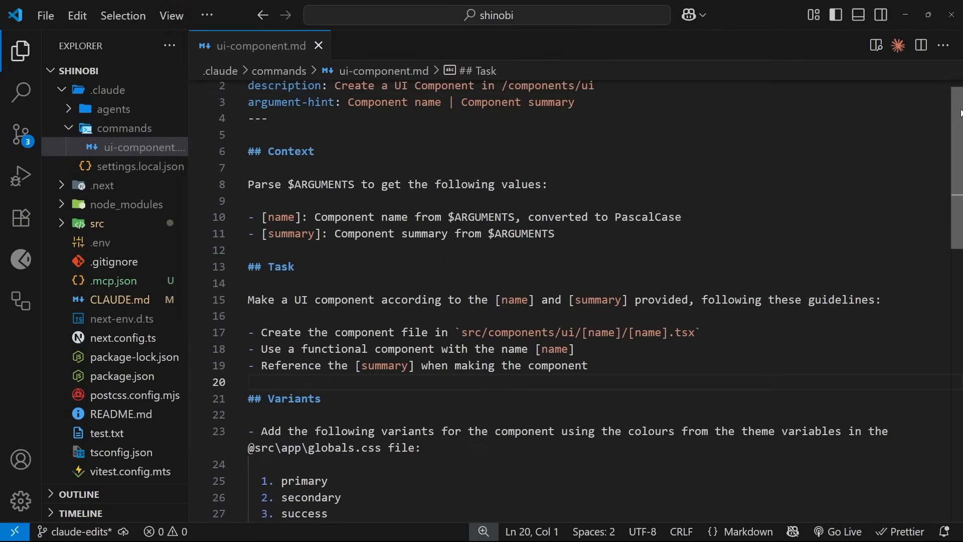
Add a '## Review the Work' section invoking the ui-ux-reviewer subagent at the end of ui-component.md.
scroll(down, 3)
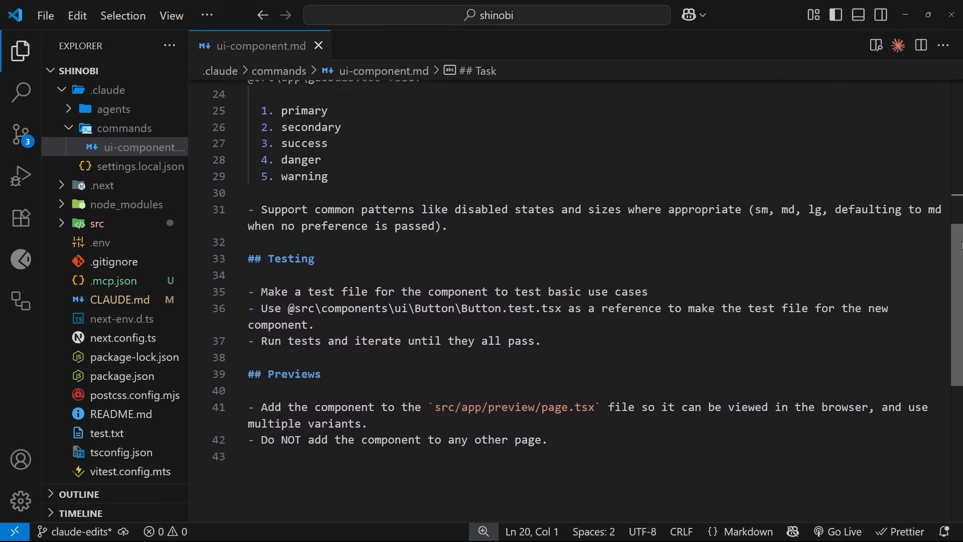
scroll(down, 3)
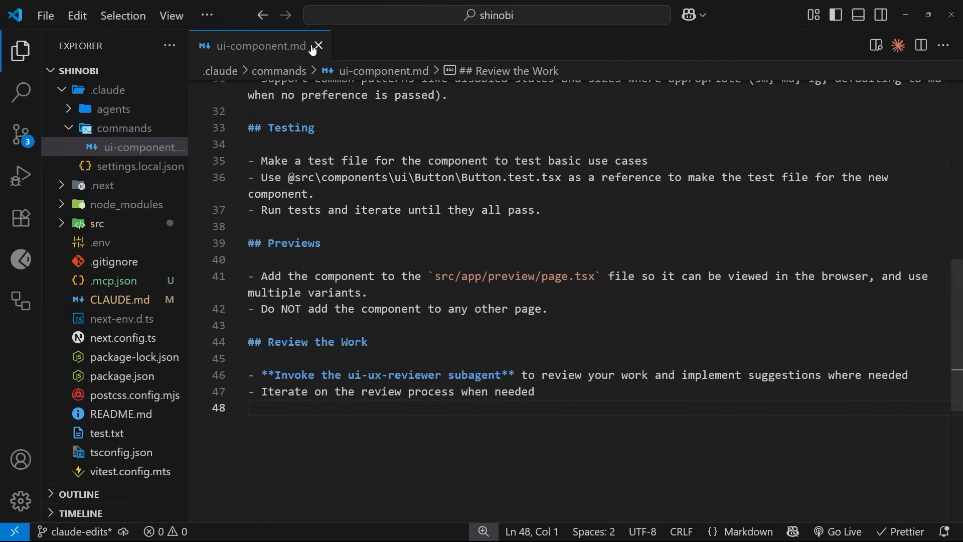
click(318, 46)
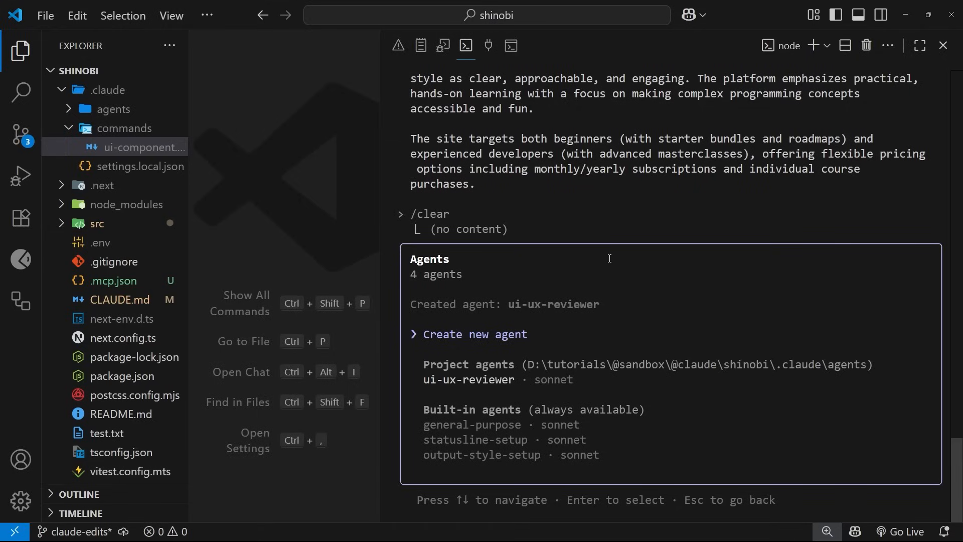
Exit and relaunch claude, then enter the /ui-component command at the prompt.
text(/e)
text(claude)
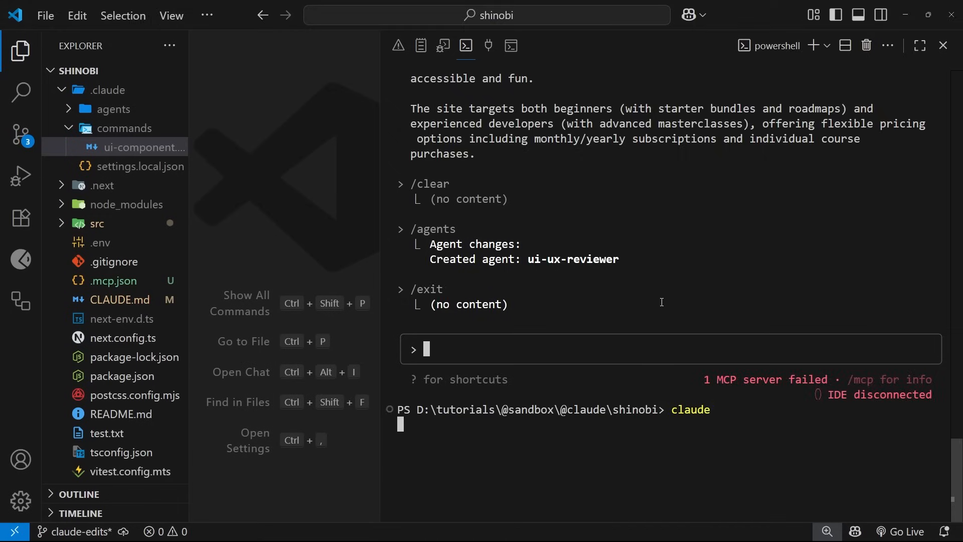
text(/)
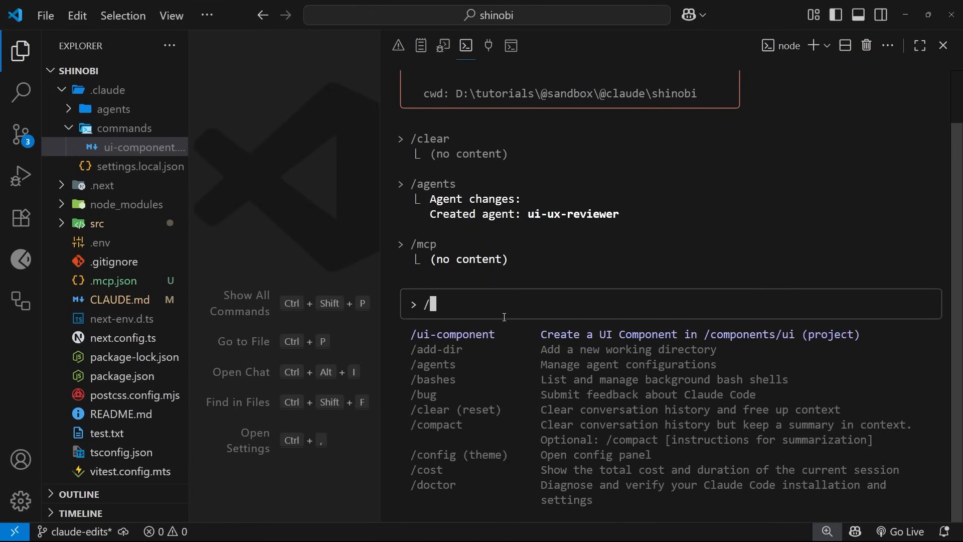
text(ui-component)
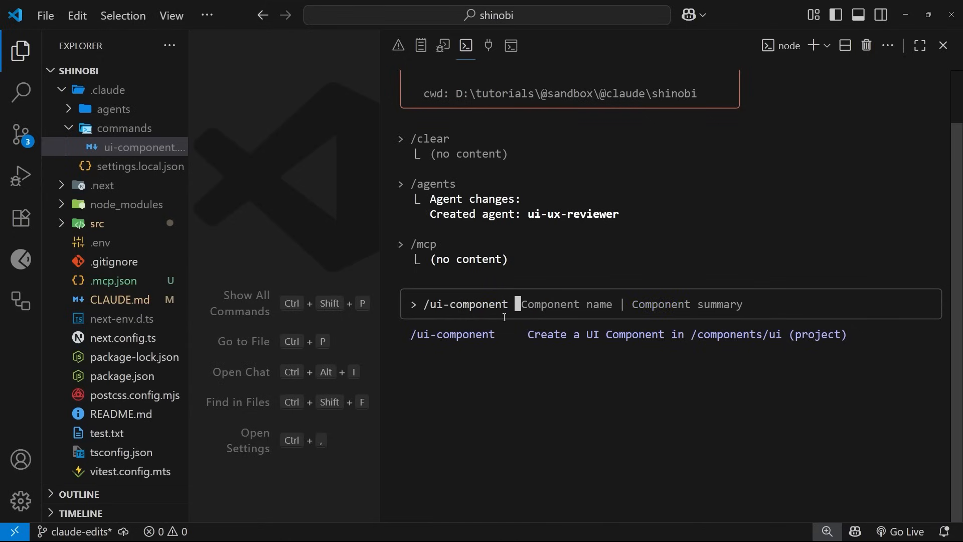
Request a Modal component: a clean, modern looking modal with a semi transparent backdrop.
text(Modal)
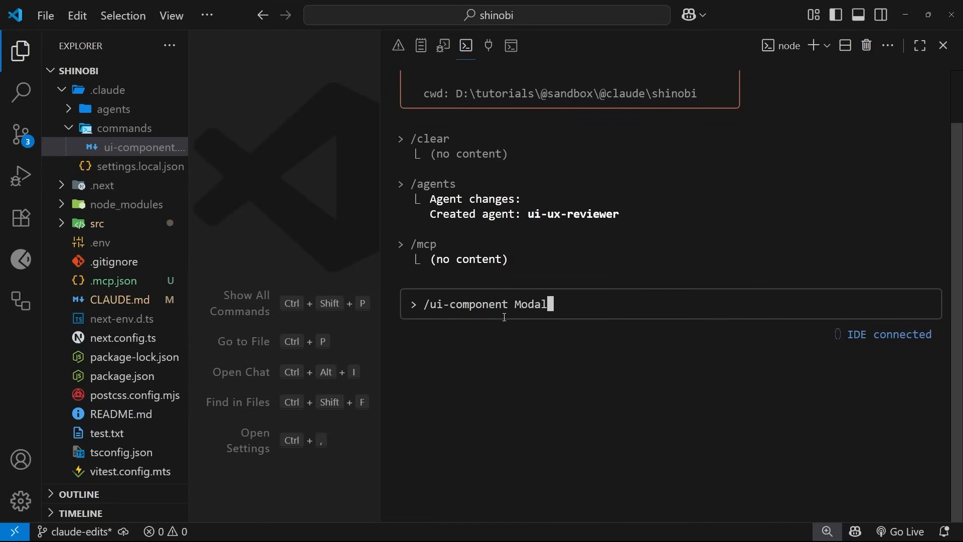
text(| mak)
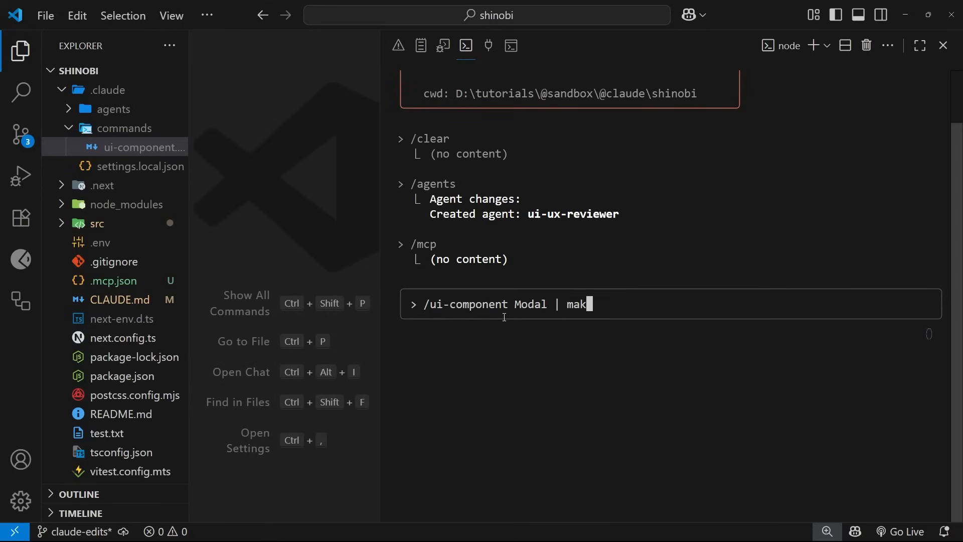
text(e a clean, mode)
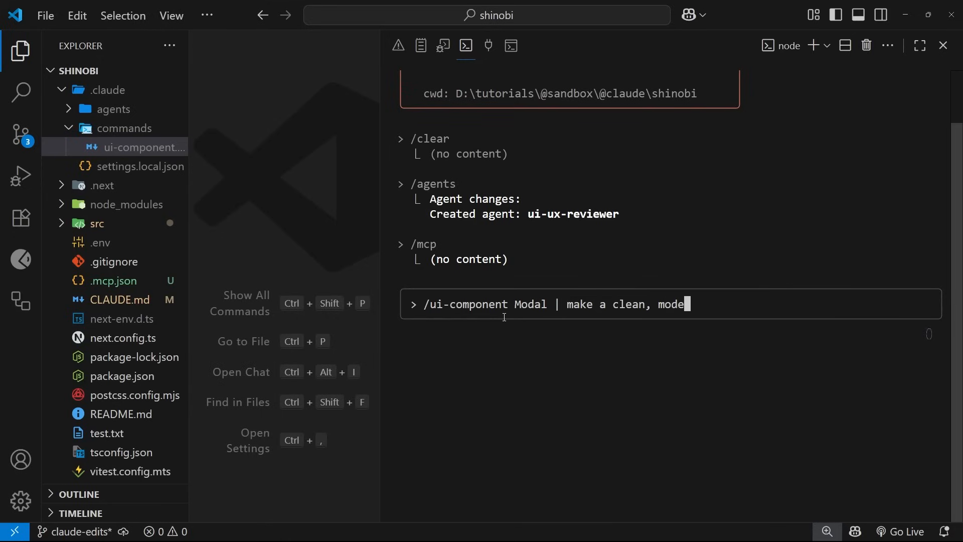
text(rn looking)
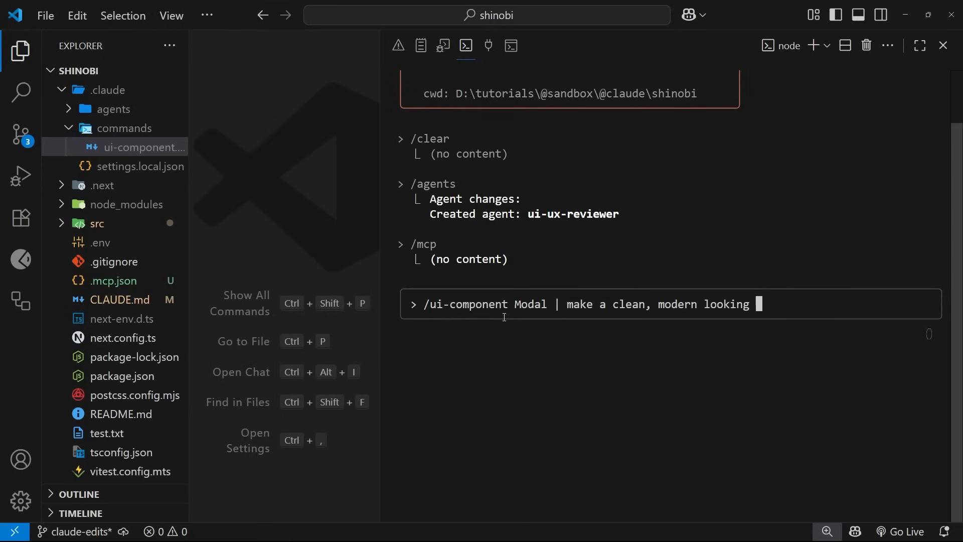
text(modal, which)
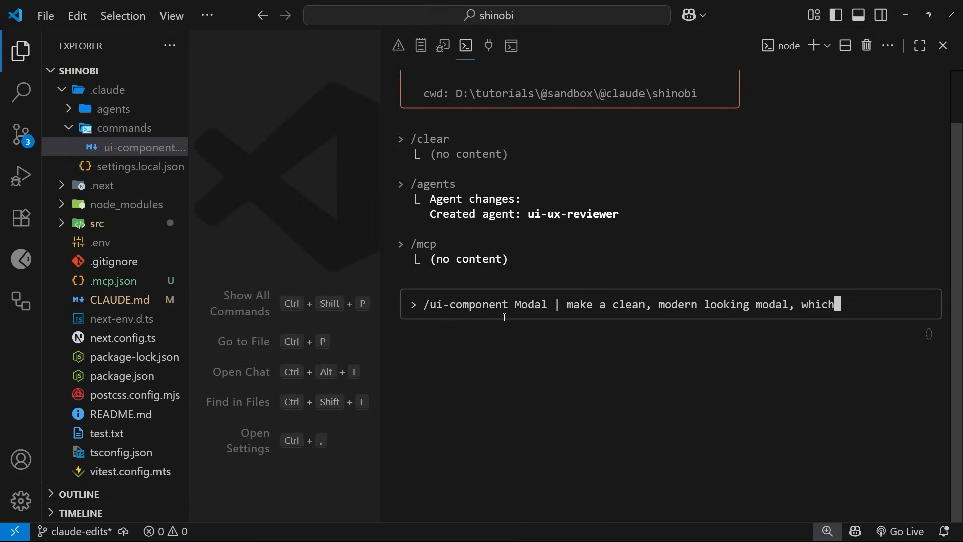
text(also has a)
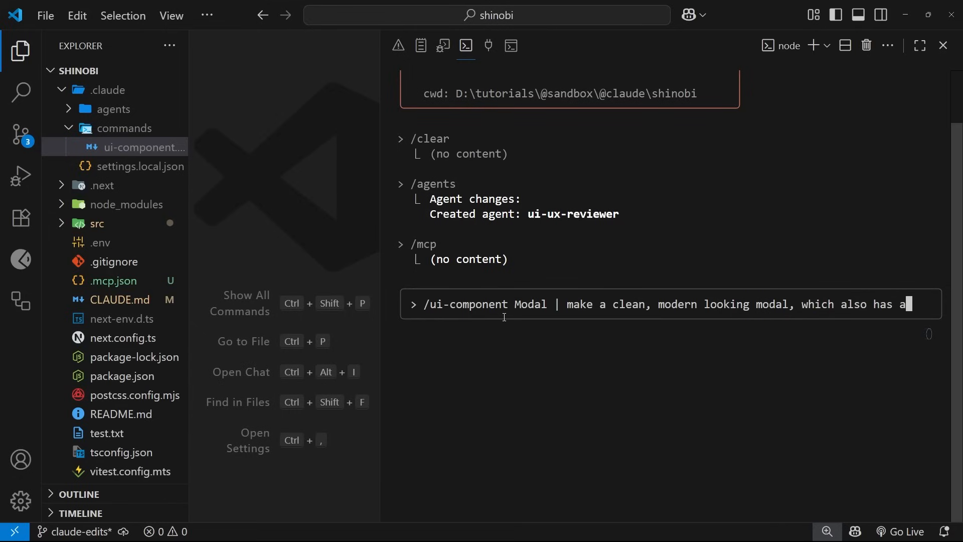
text(semi tr)
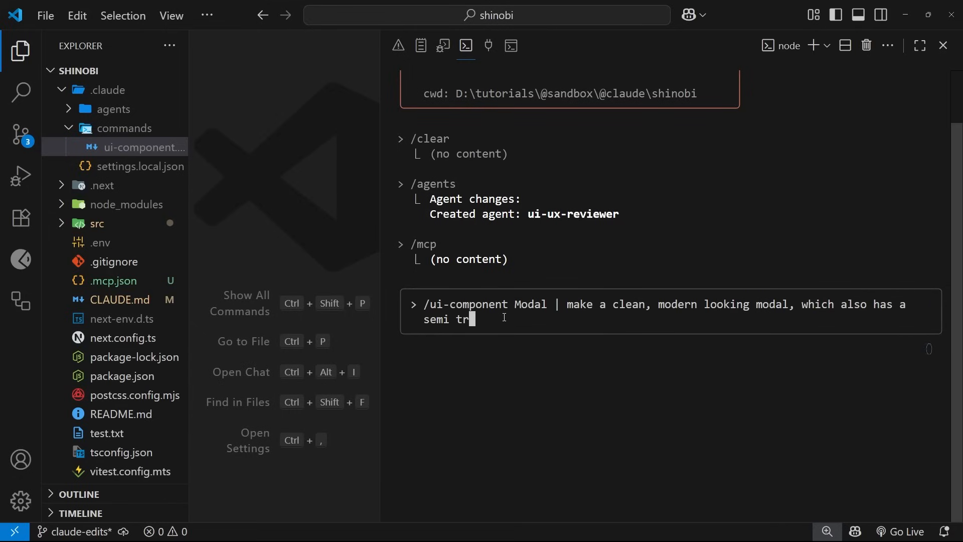
text(ansparent)
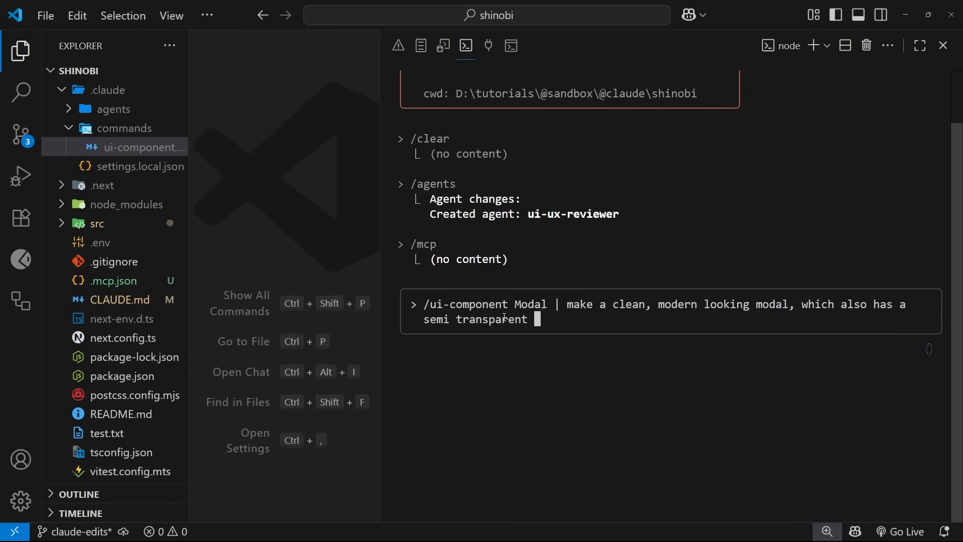
text(backdro)
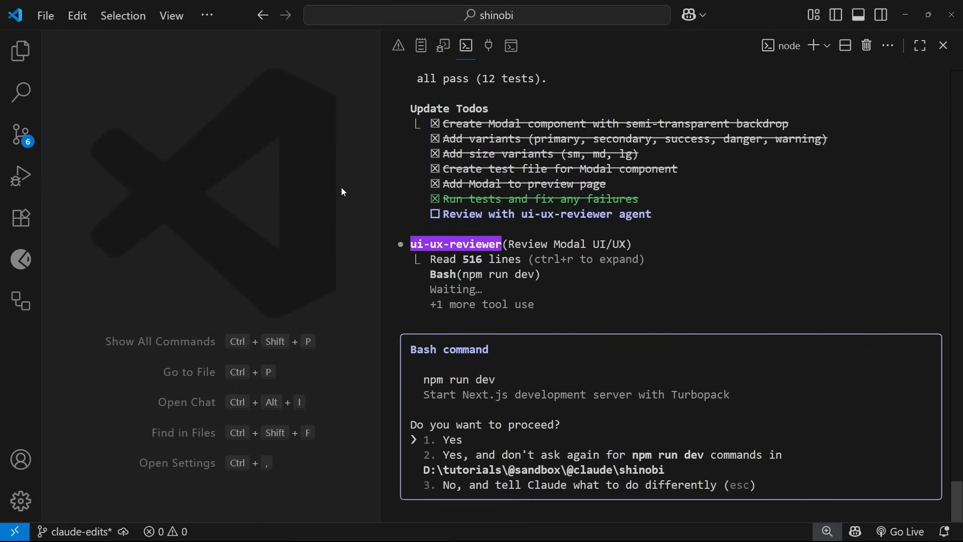
mouse_move(502, 235)
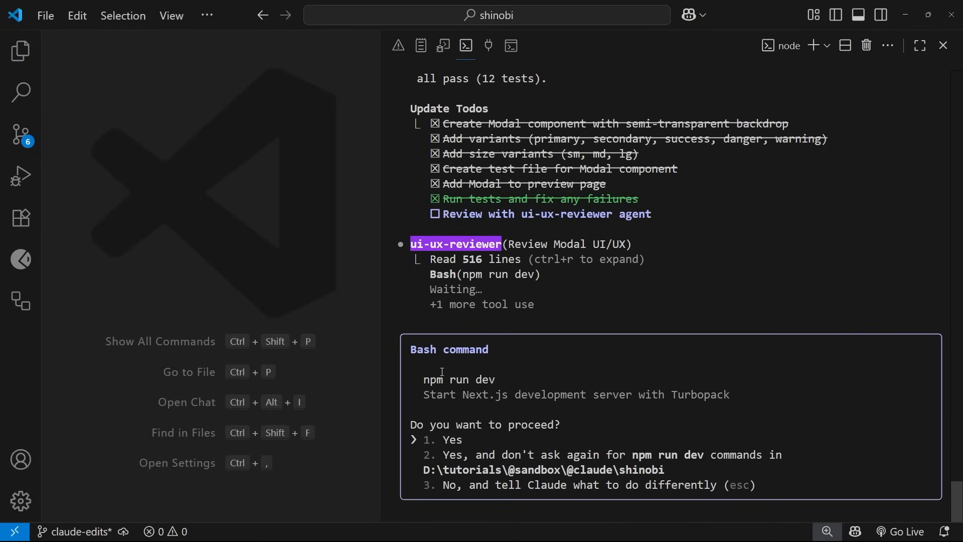
mouse_move(428, 384)
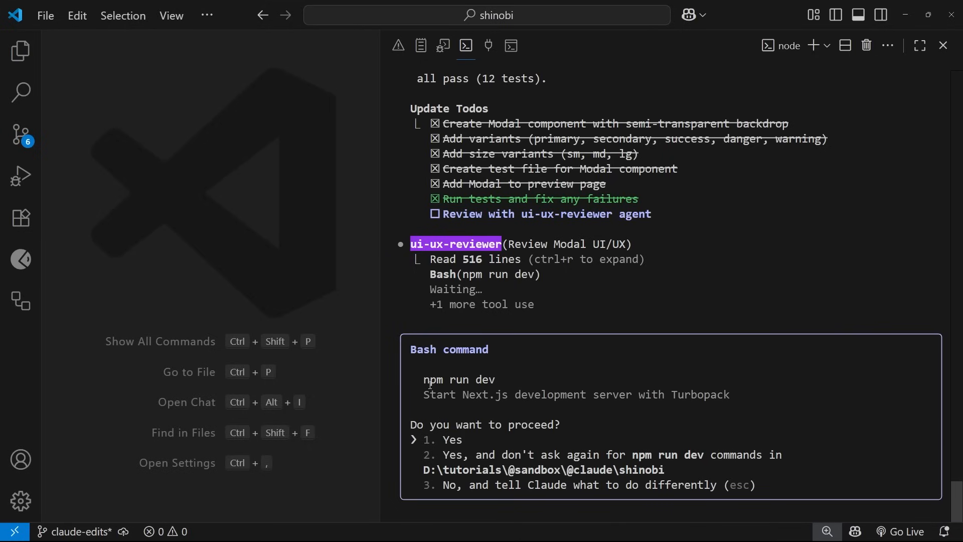
mouse_move(723, 425)
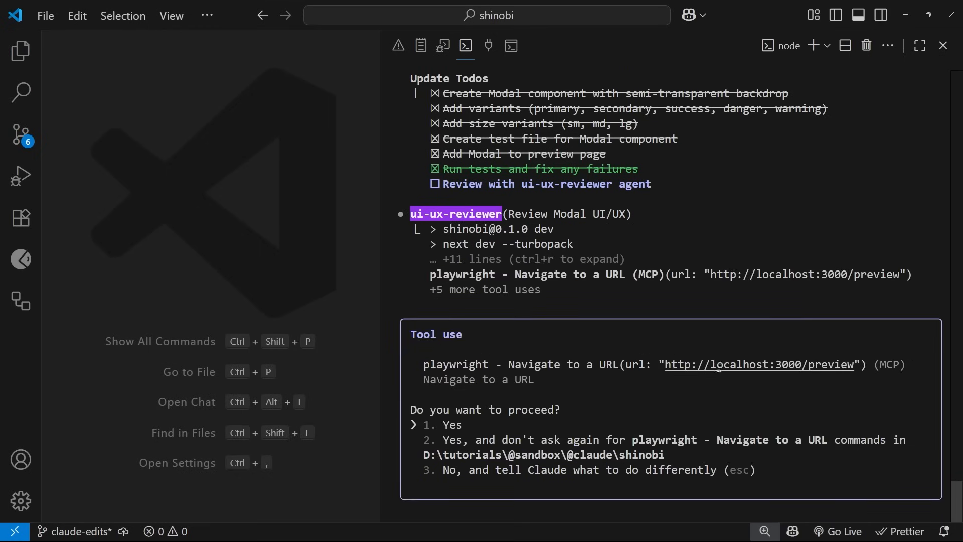
mouse_move(878, 401)
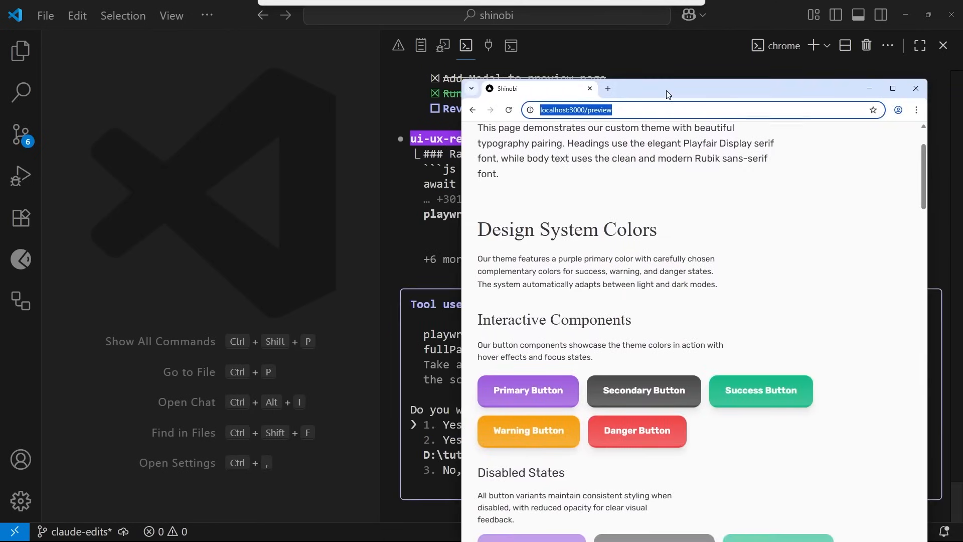
Return to VS Code and approve the Playwright screenshot prompt so the reviewer finishes its checklist.
click(916, 88)
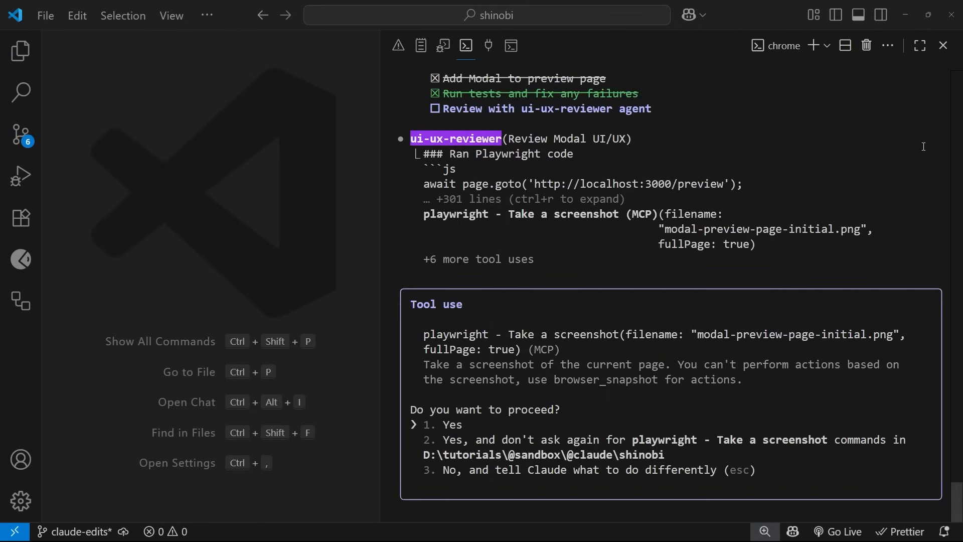
mouse_move(521, 335)
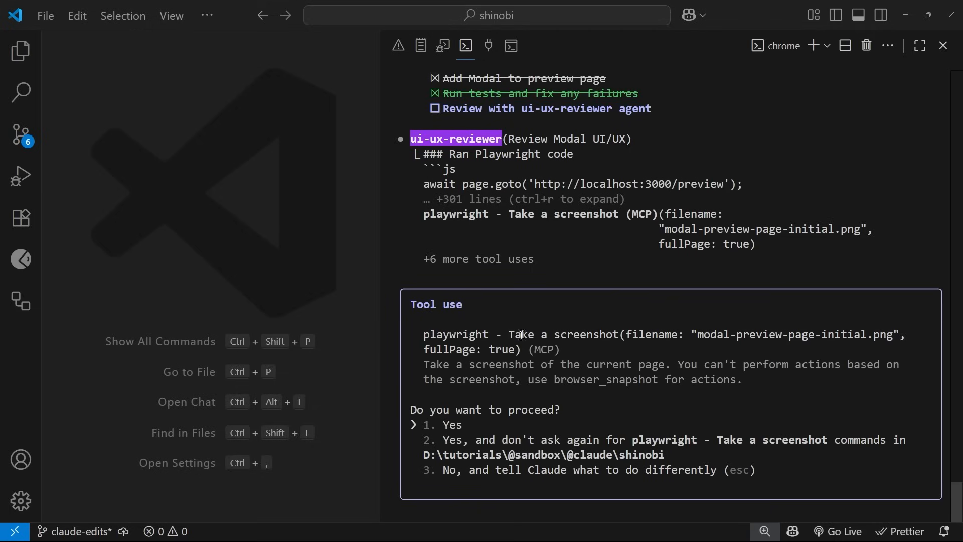
mouse_move(617, 383)
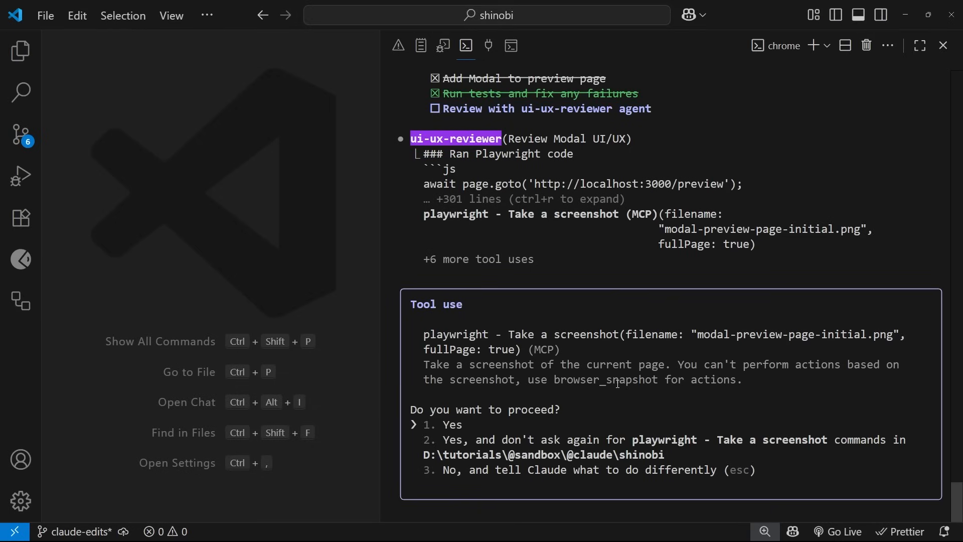
click(452, 424)
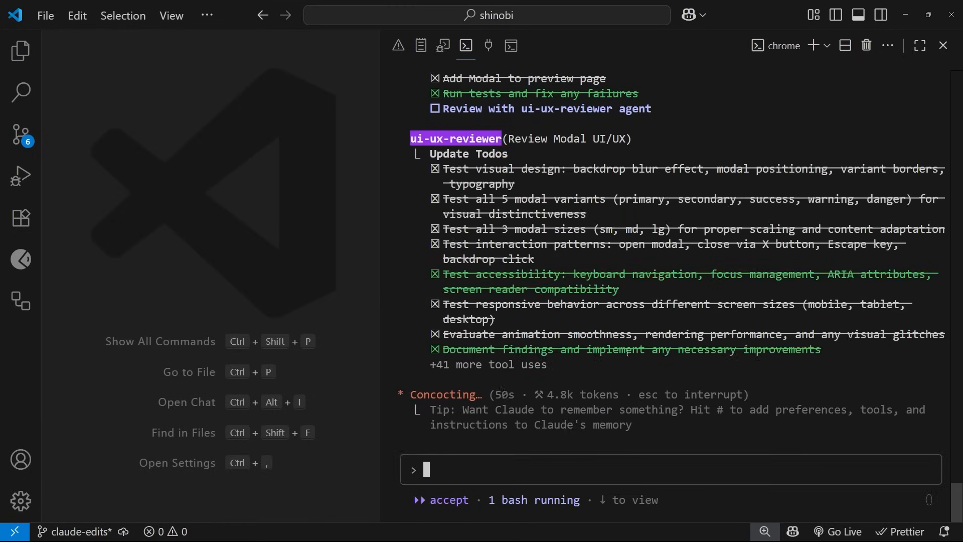
scroll(down, 3)
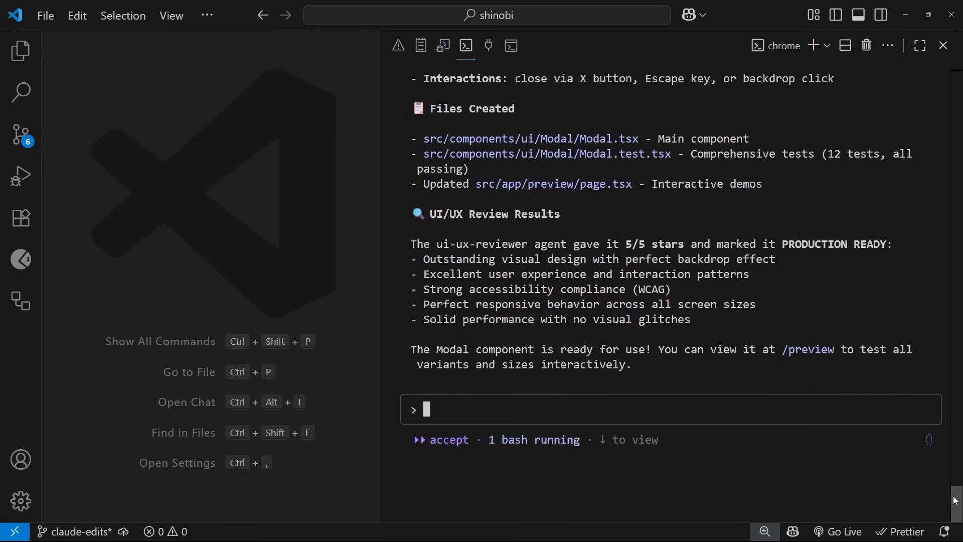
scroll(up, 3)
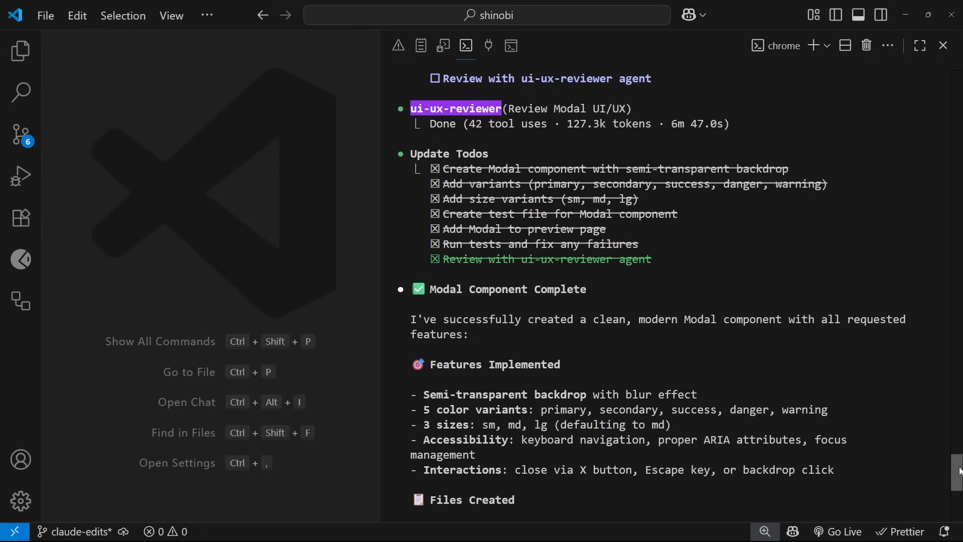
scroll(up, 3)
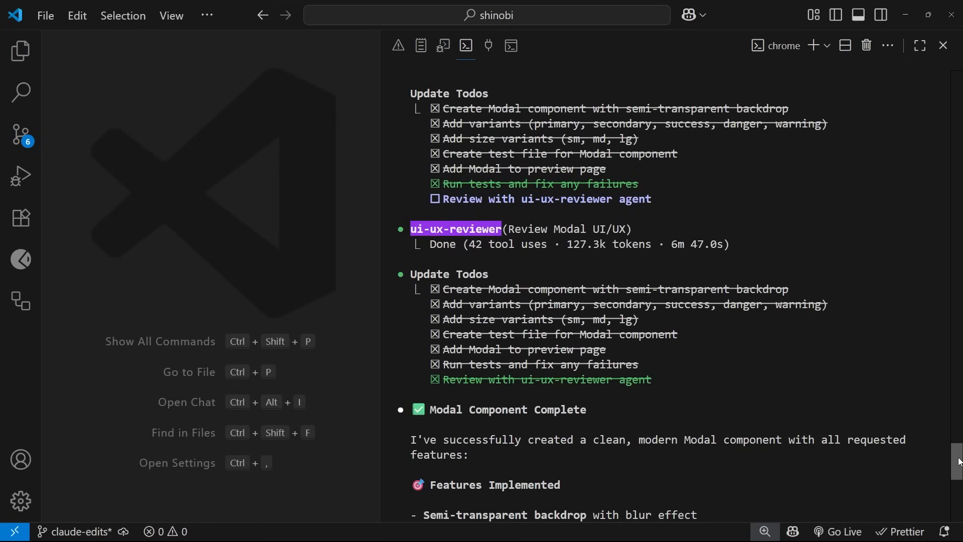
scroll(down, 3)
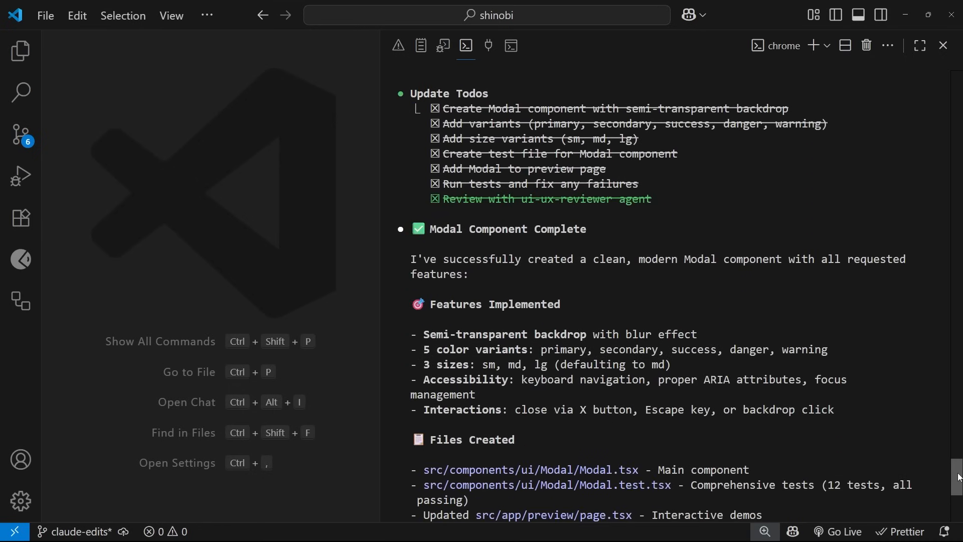
scroll(down, 3)
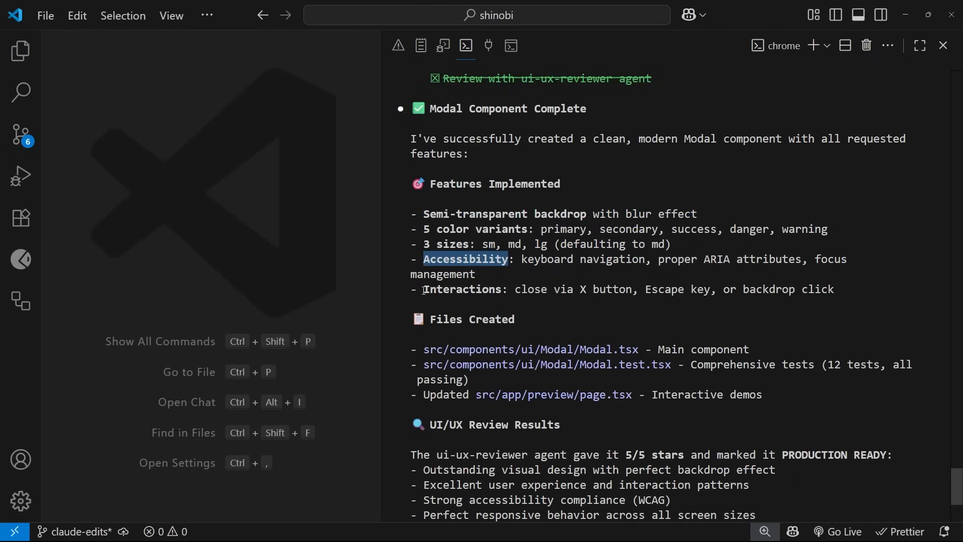
double_click(464, 289)
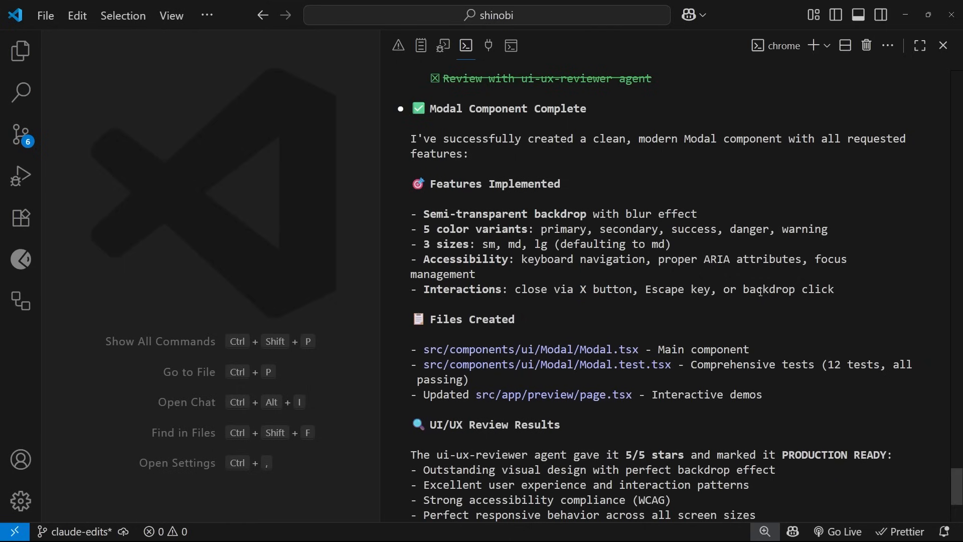
scroll(down, 3)
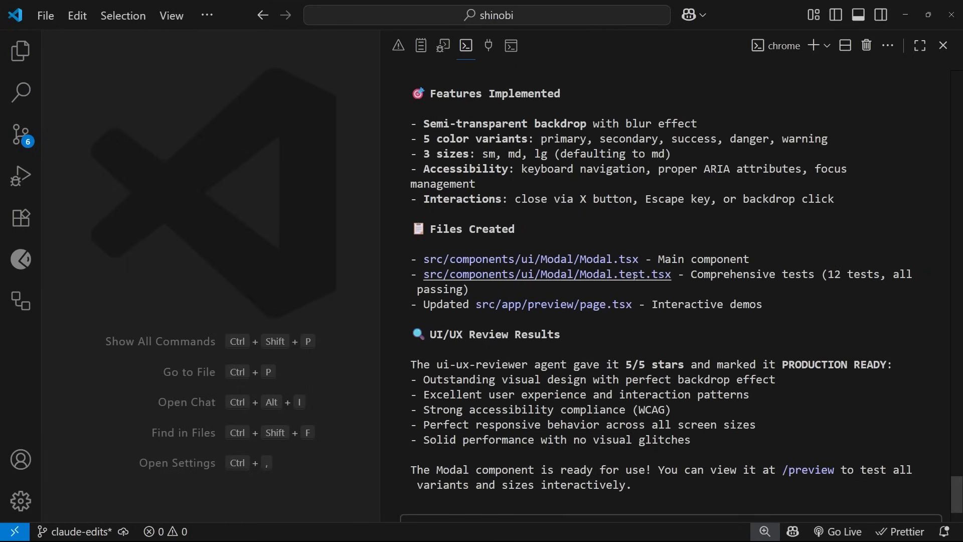
mouse_move(703, 304)
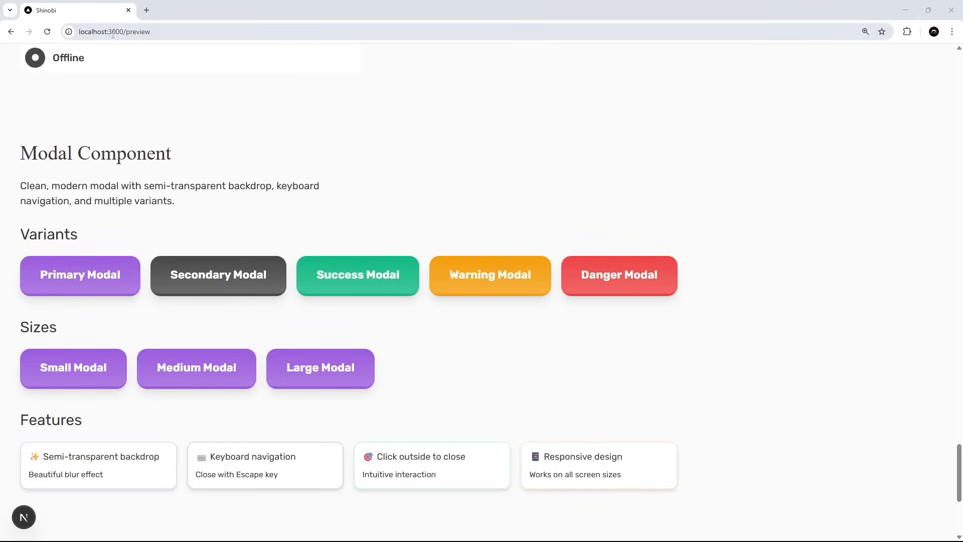
mouse_move(183, 320)
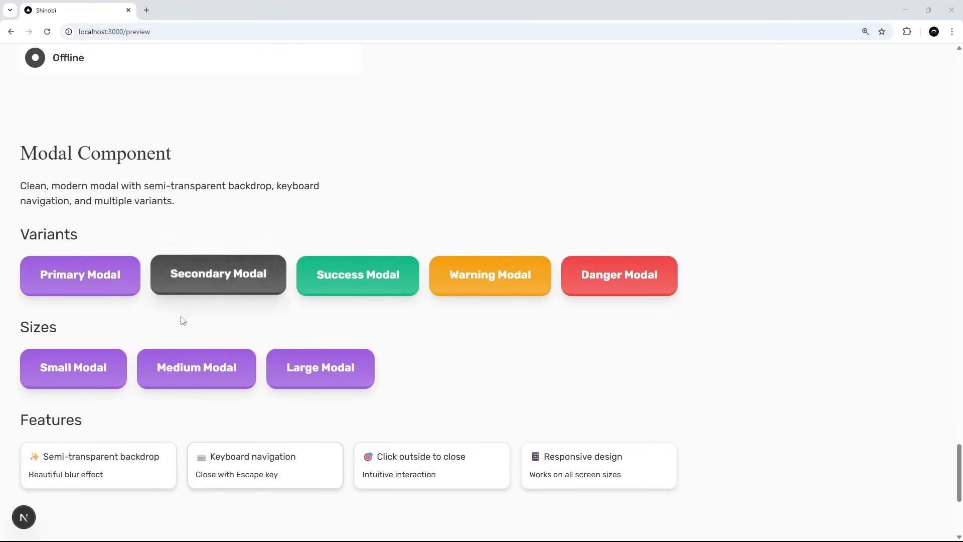
scroll(down, 3)
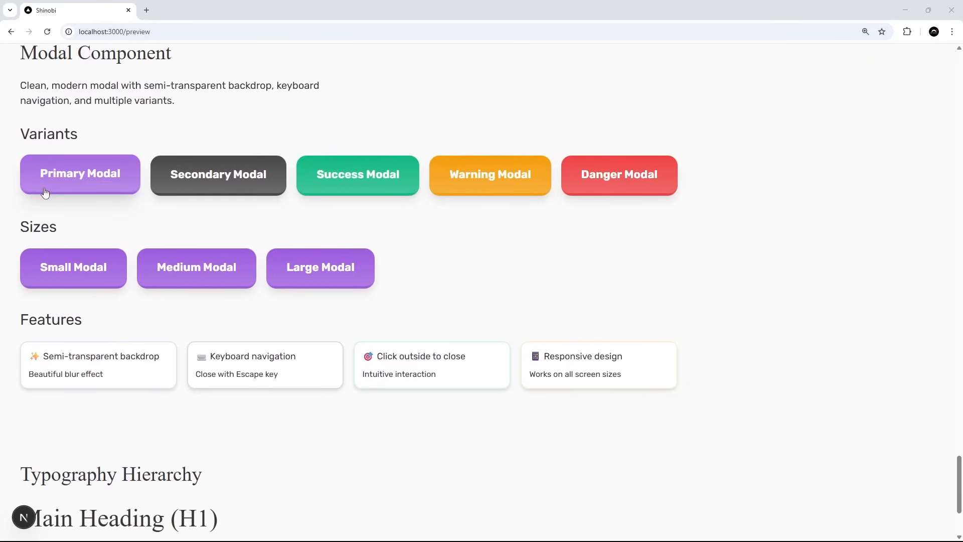
mouse_move(129, 274)
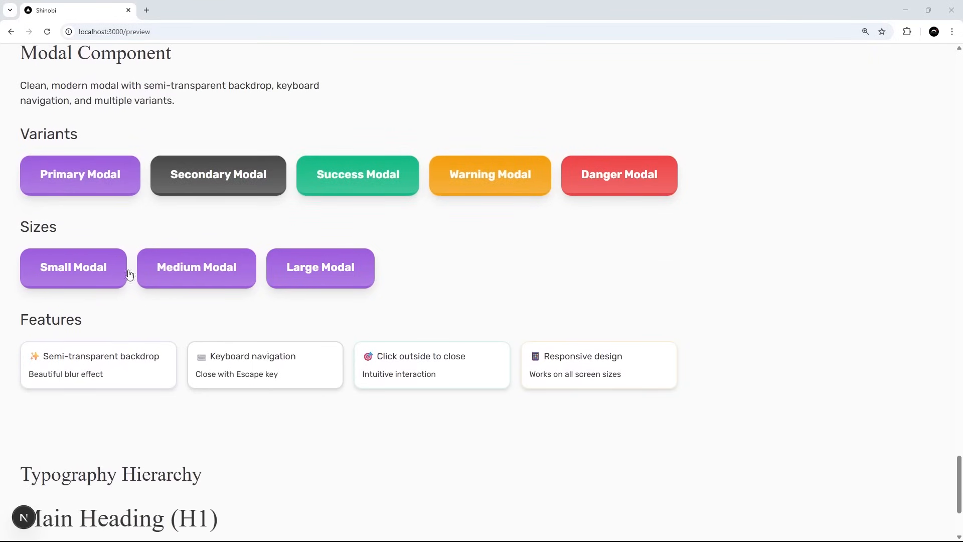
click(79, 174)
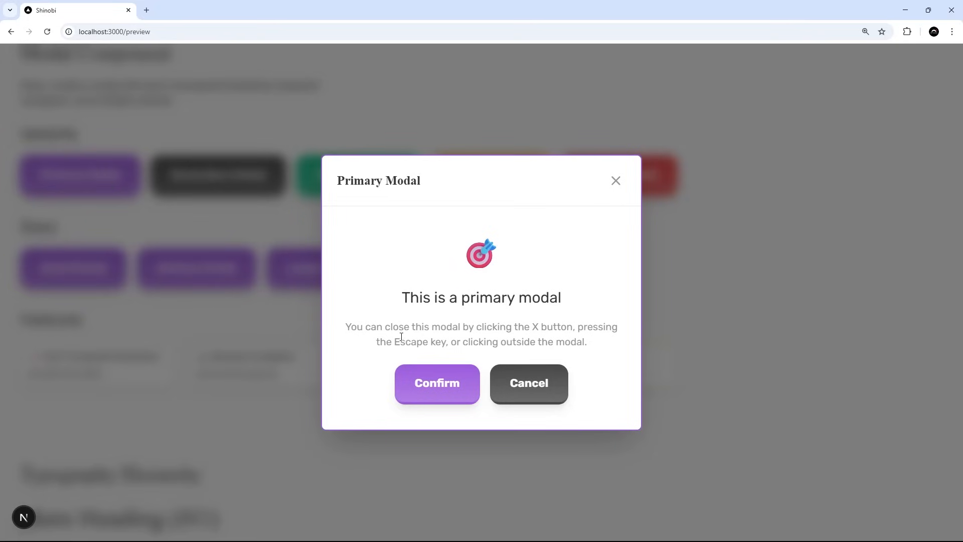
mouse_move(613, 286)
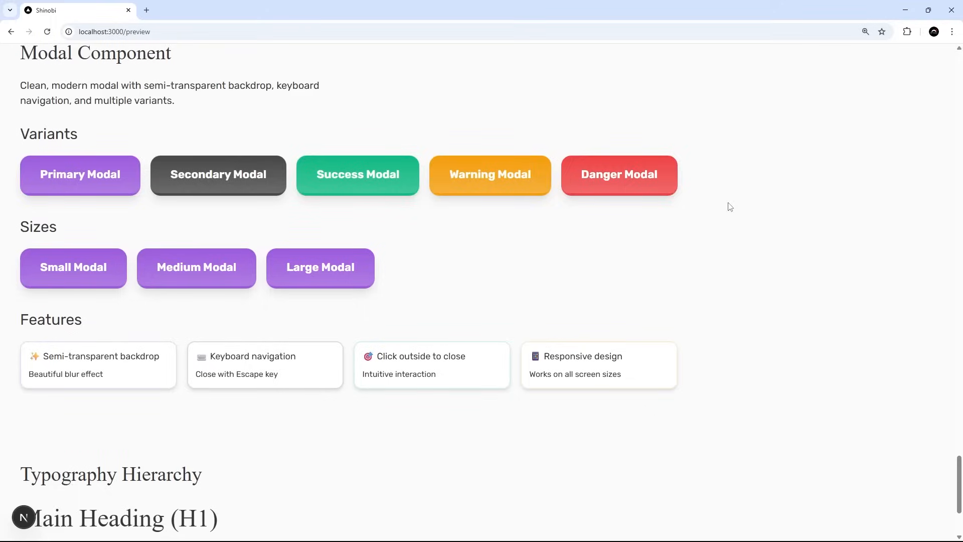
click(218, 175)
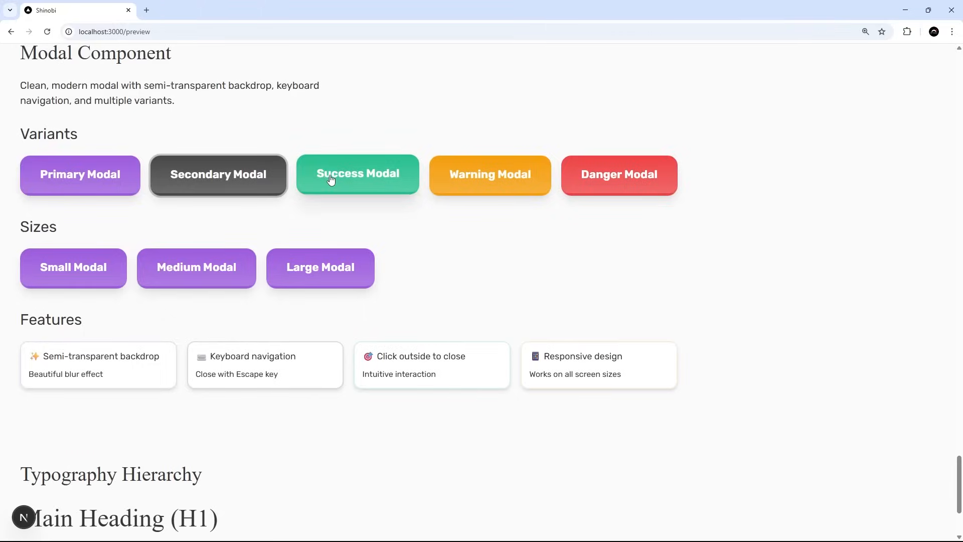
mouse_move(440, 393)
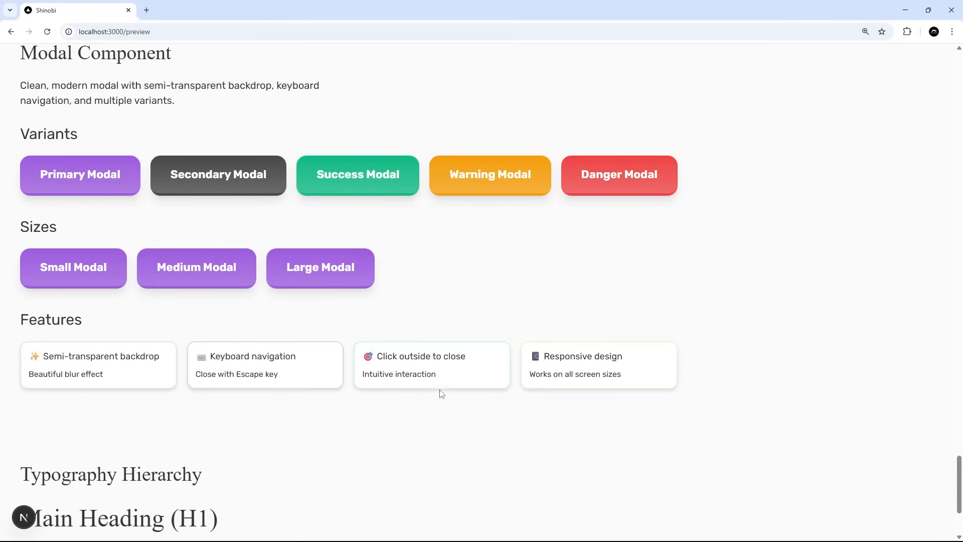
click(490, 175)
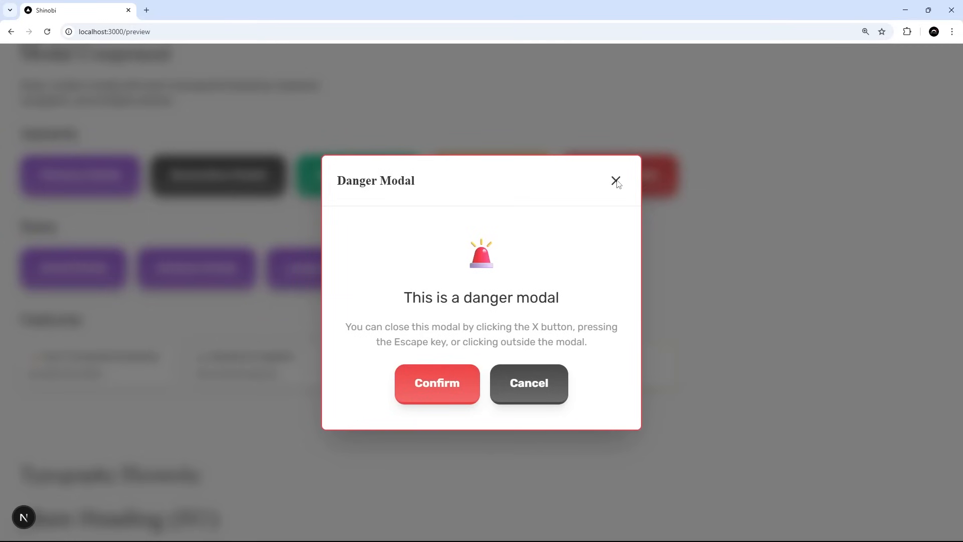
click(615, 182)
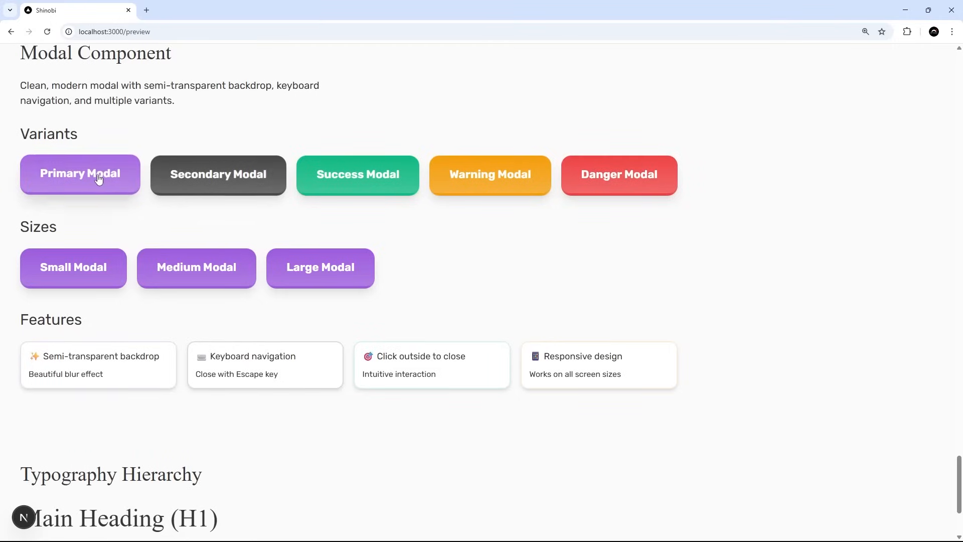
click(80, 173)
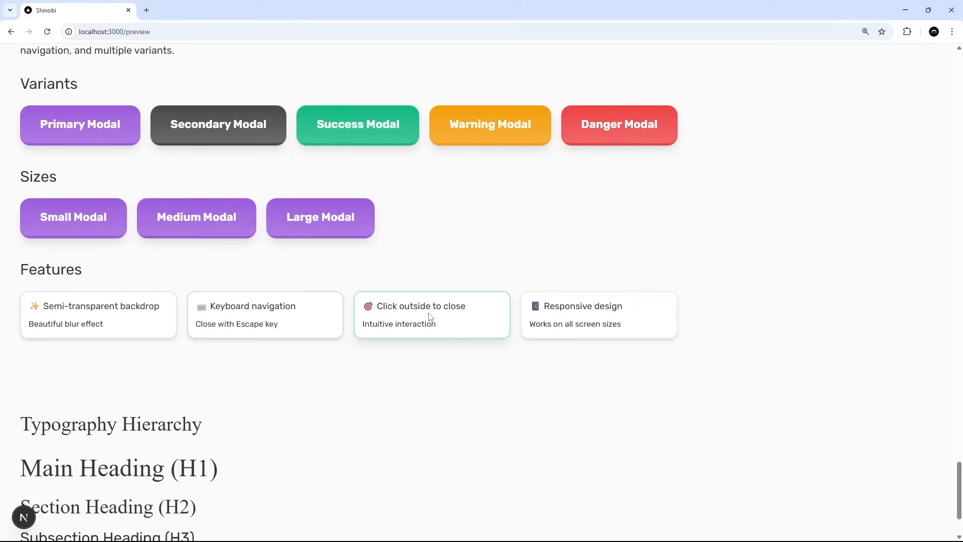
scroll(up, 3)
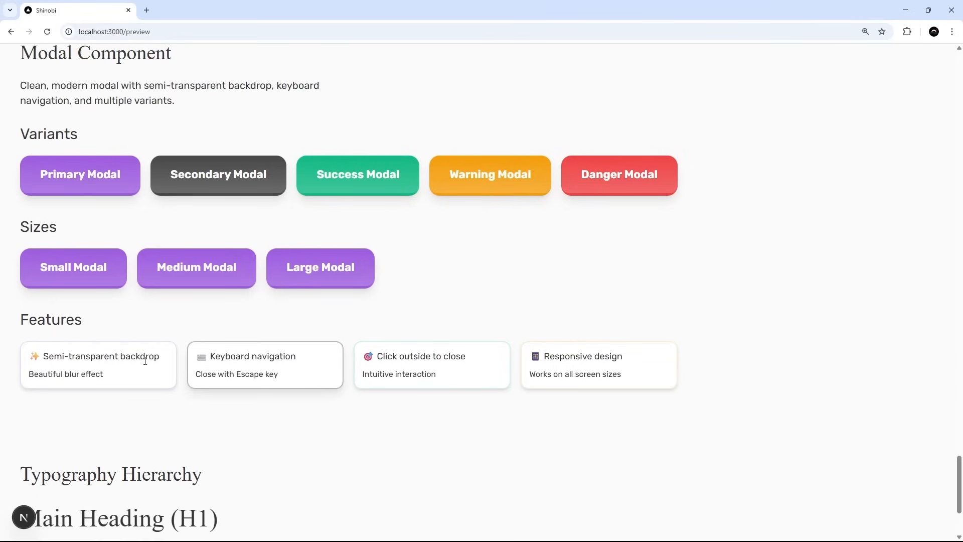
scroll(up, 3)
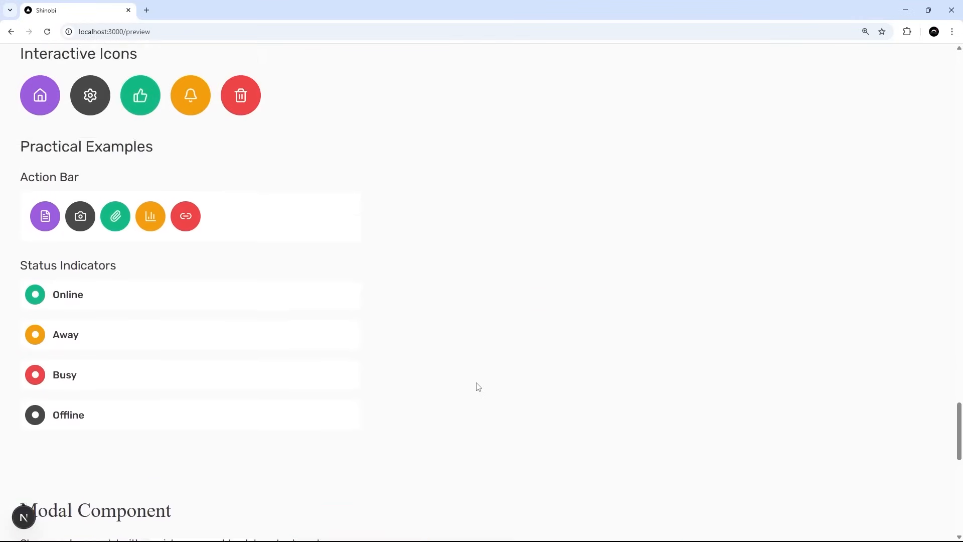
scroll(up, 3)
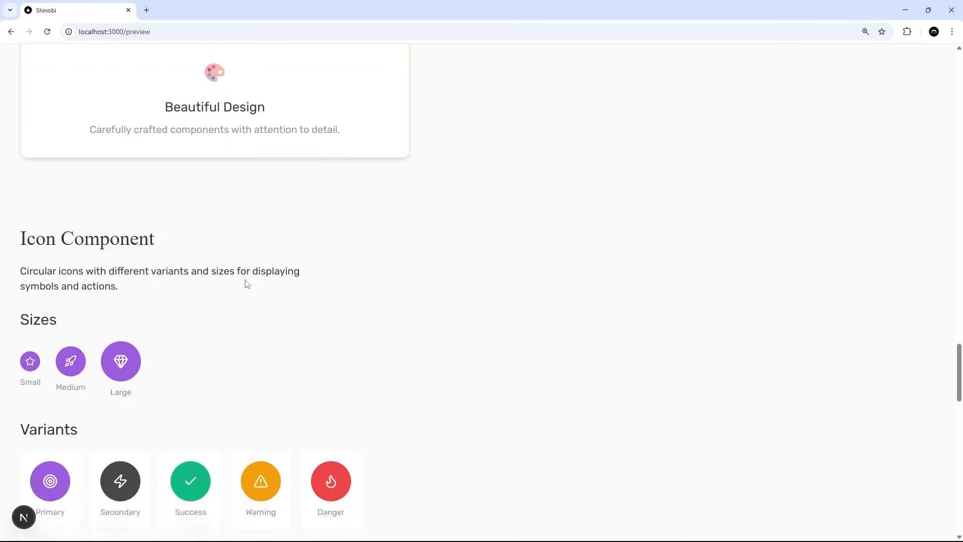
scroll(down, 3)
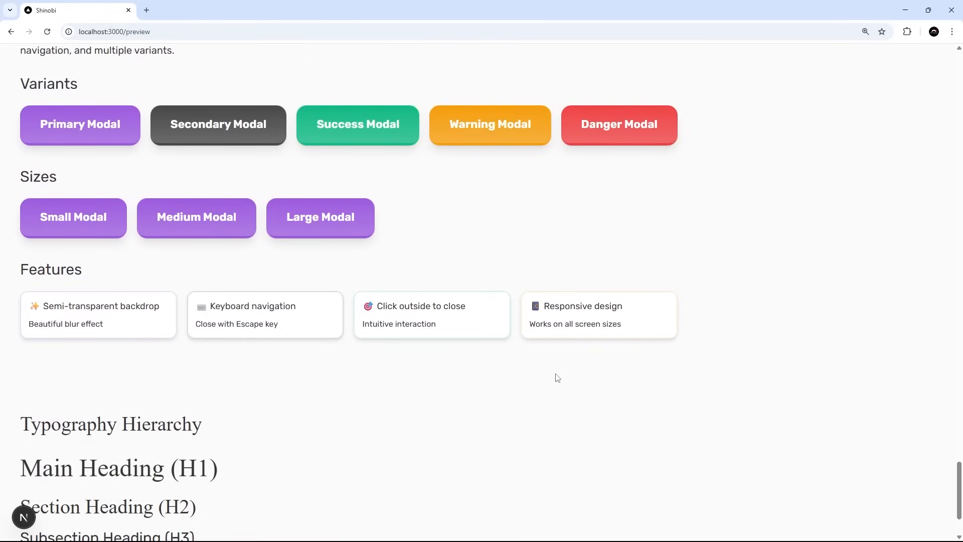
mouse_move(692, 336)
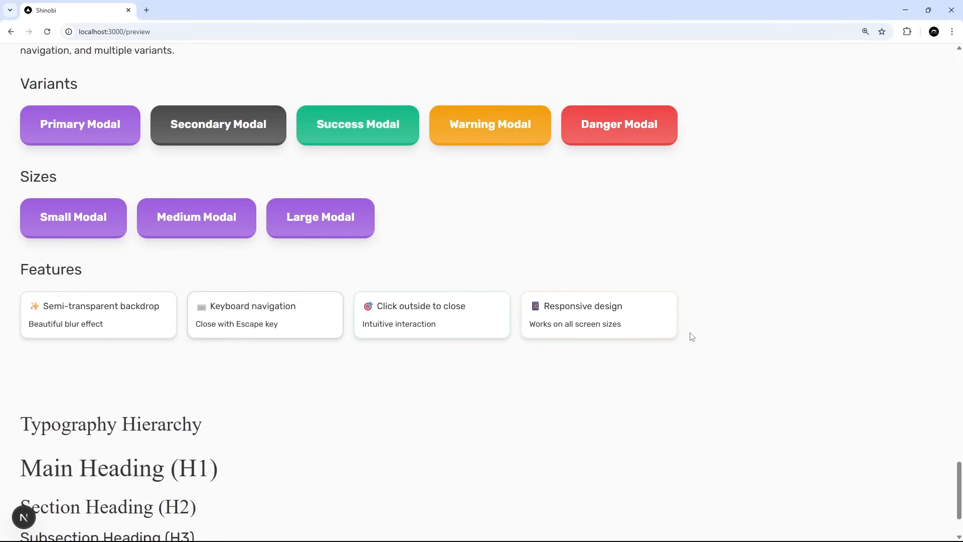
mouse_move(945, 387)
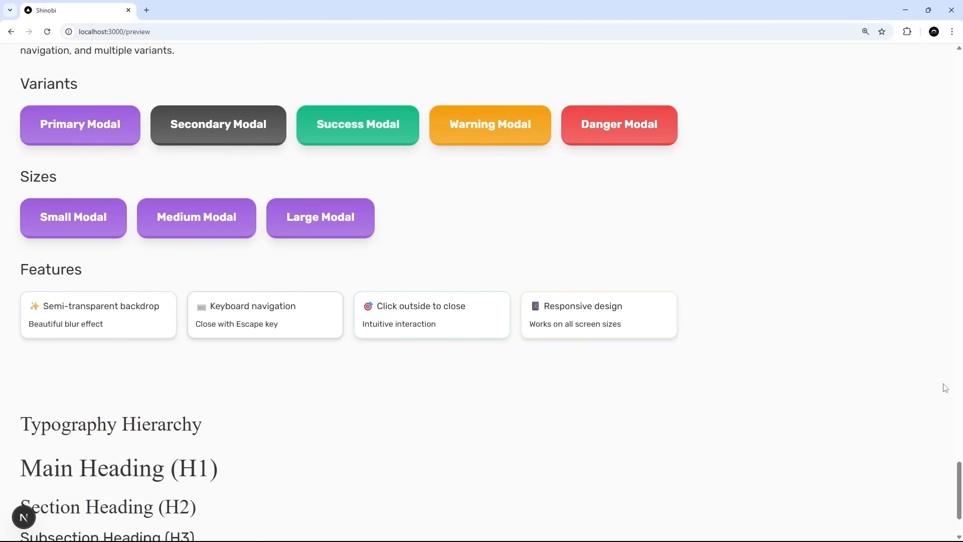
click(357, 124)
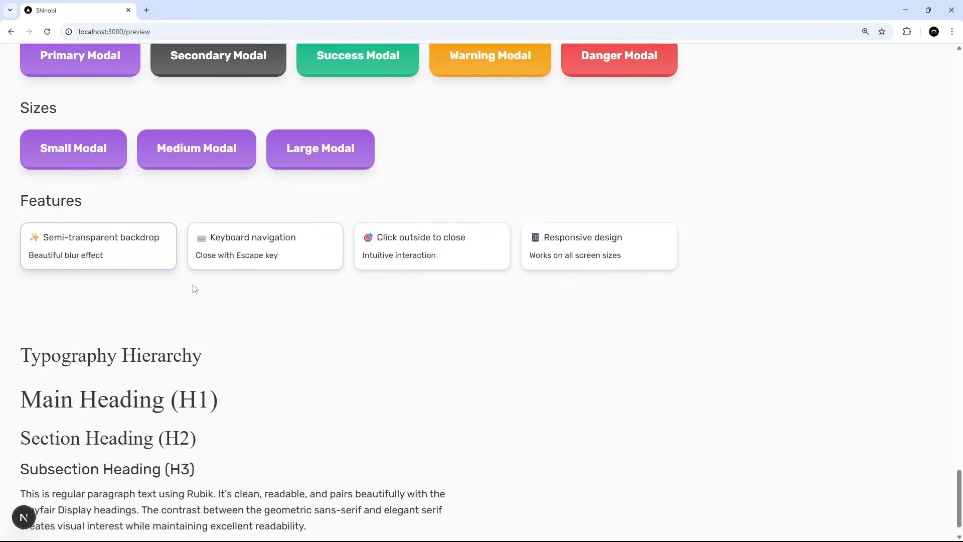
scroll(up, 3)
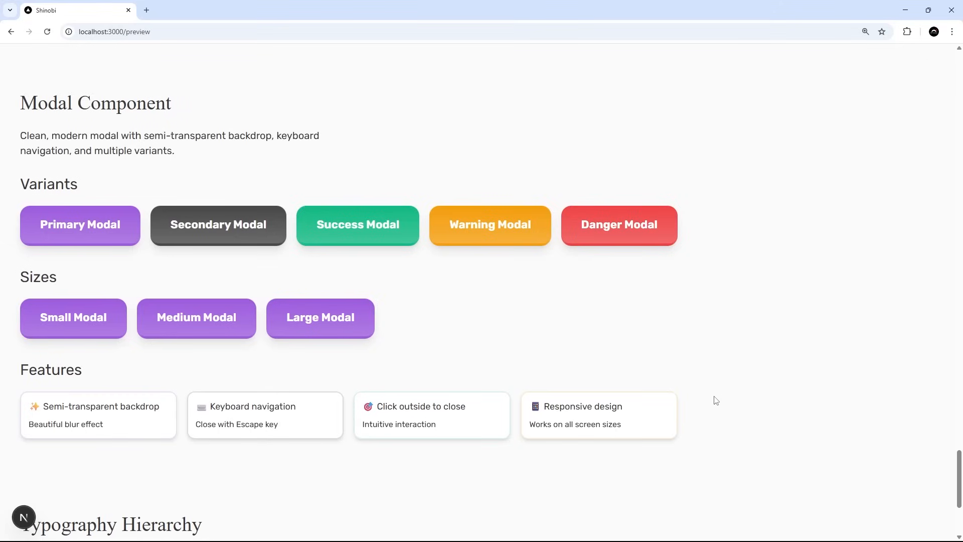
mouse_move(649, 381)
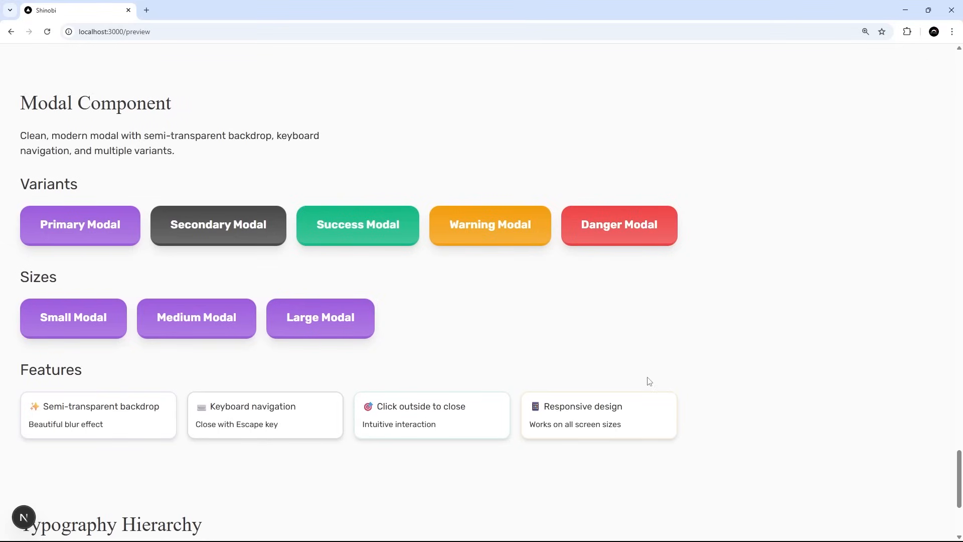
click(619, 223)
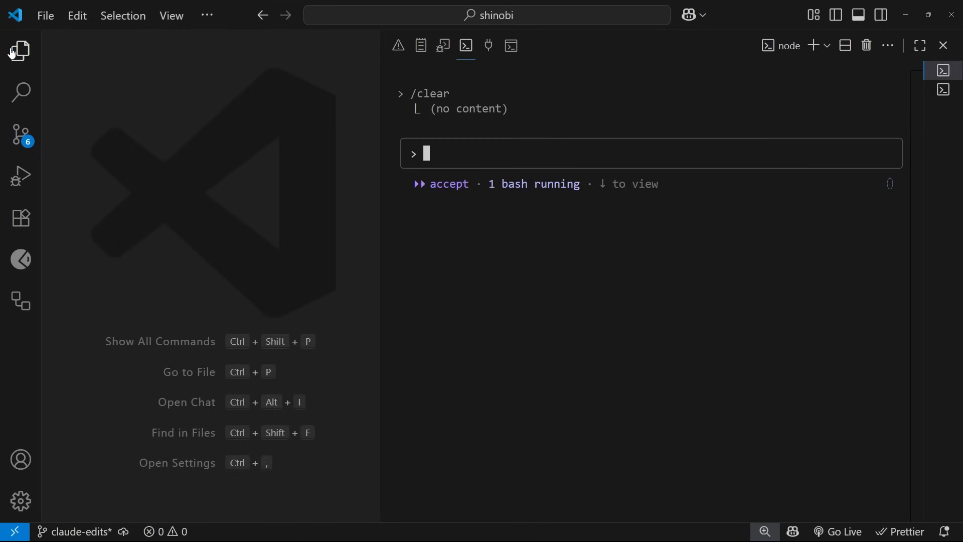
Show the project file tree and expand src towards the Modal component folder.
click(21, 50)
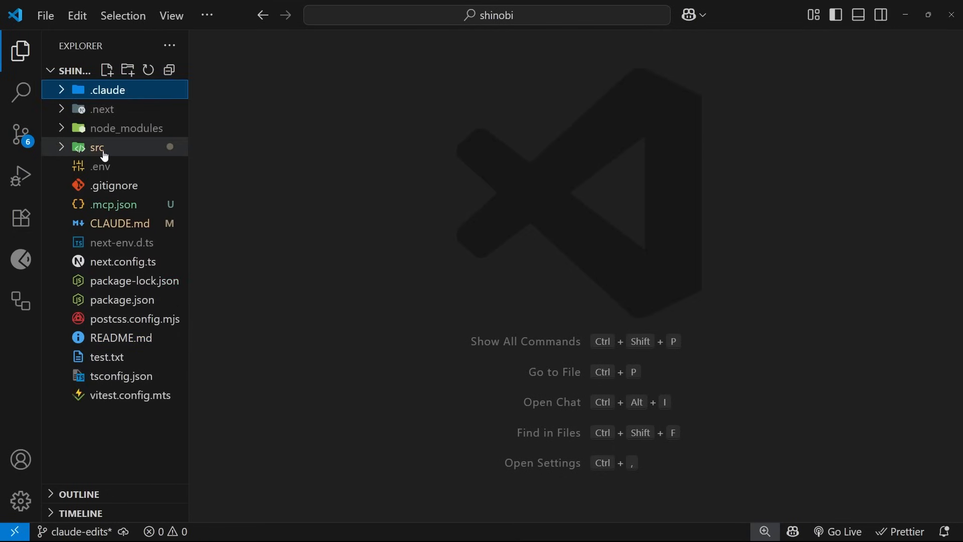
click(97, 146)
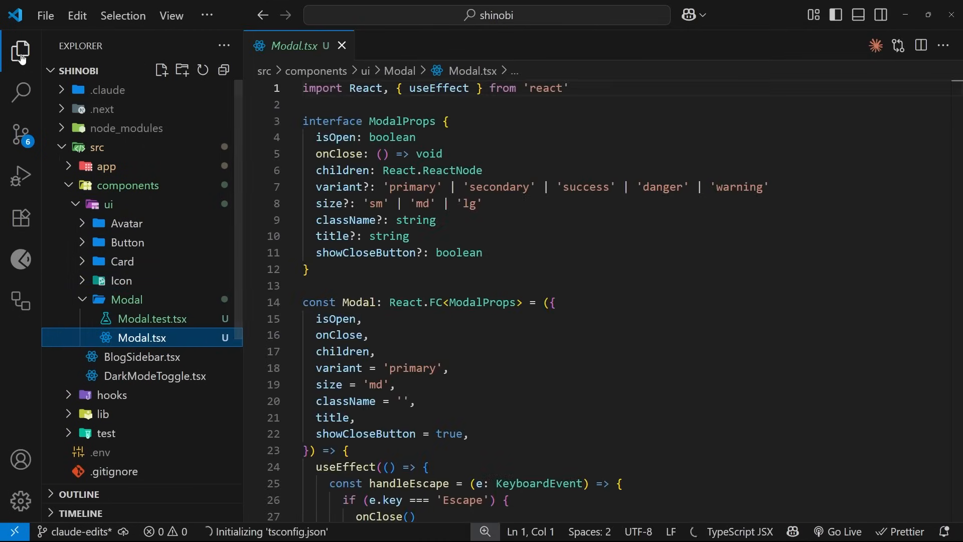
Hide the Explorer and scroll through Modal.tsx props, escape handling, size/variant classes and close button.
click(20, 52)
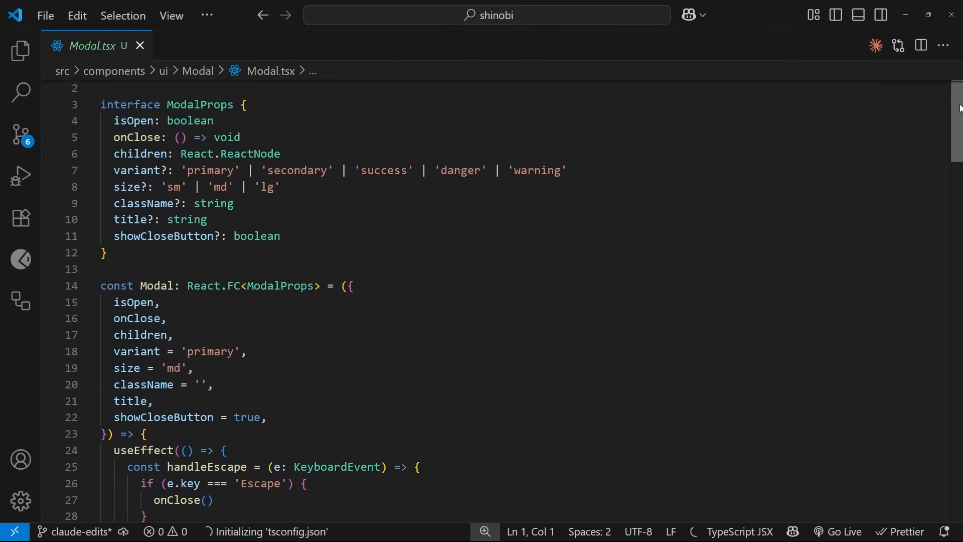
scroll(down, 3)
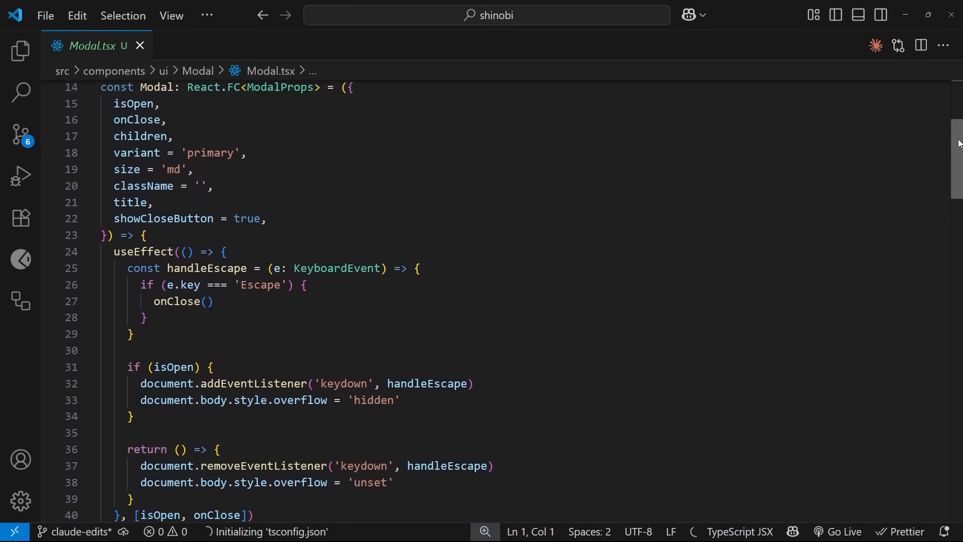
scroll(down, 3)
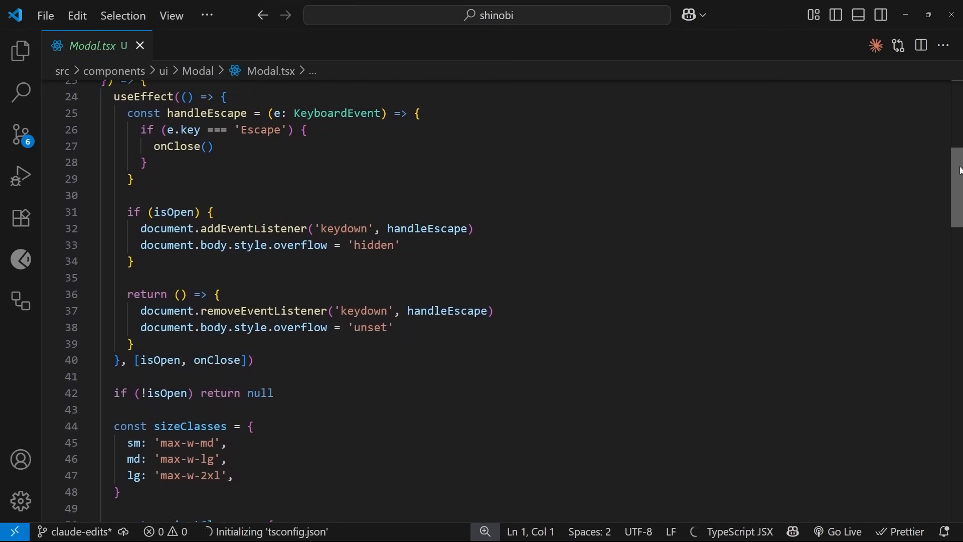
scroll(down, 3)
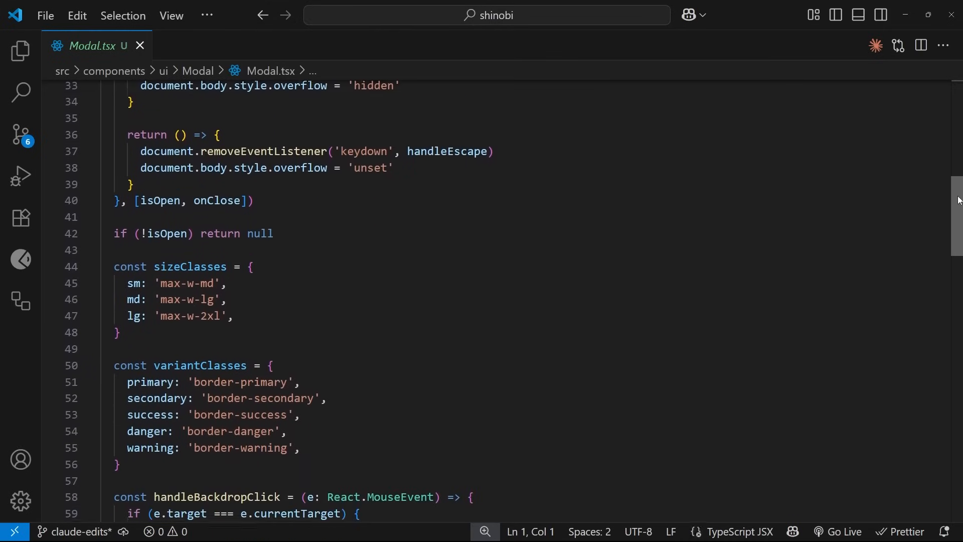
scroll(down, 3)
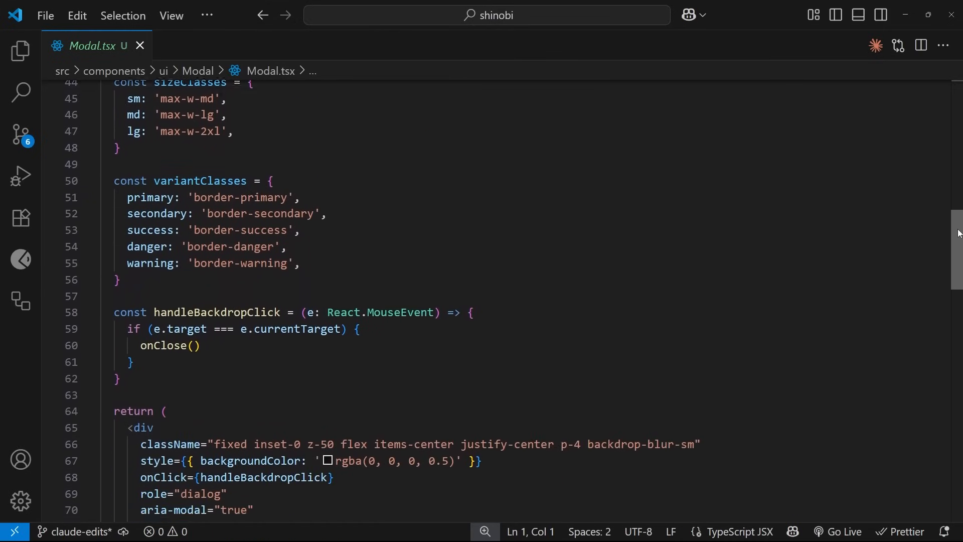
scroll(down, 3)
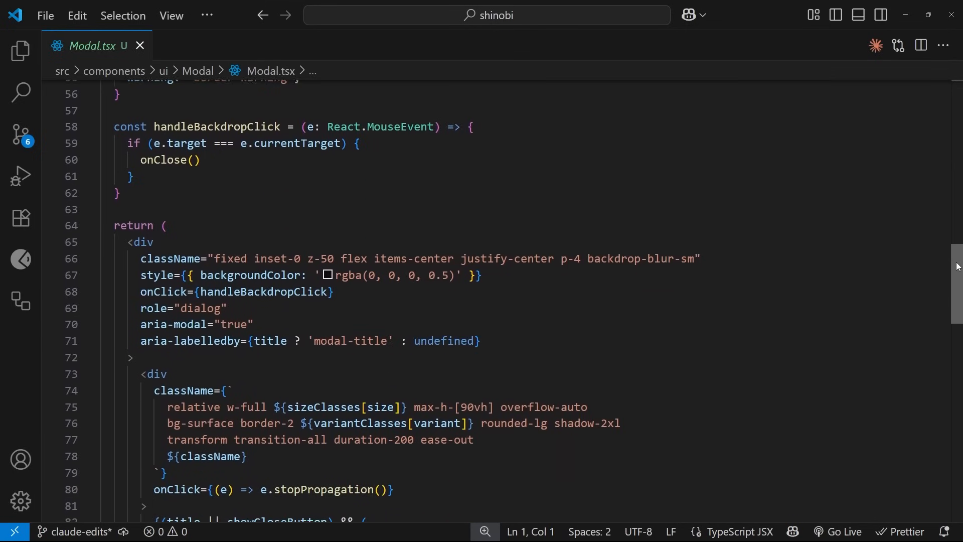
scroll(down, 3)
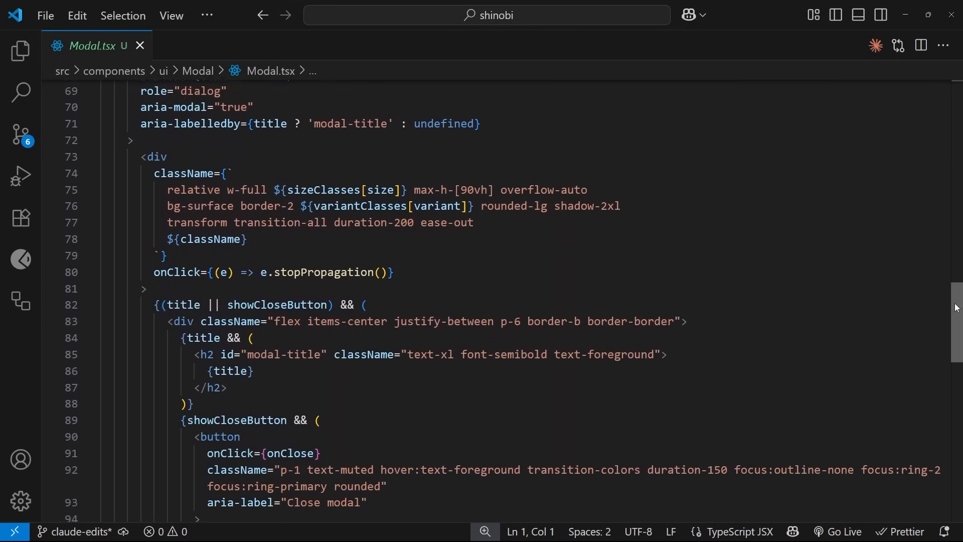
scroll(down, 3)
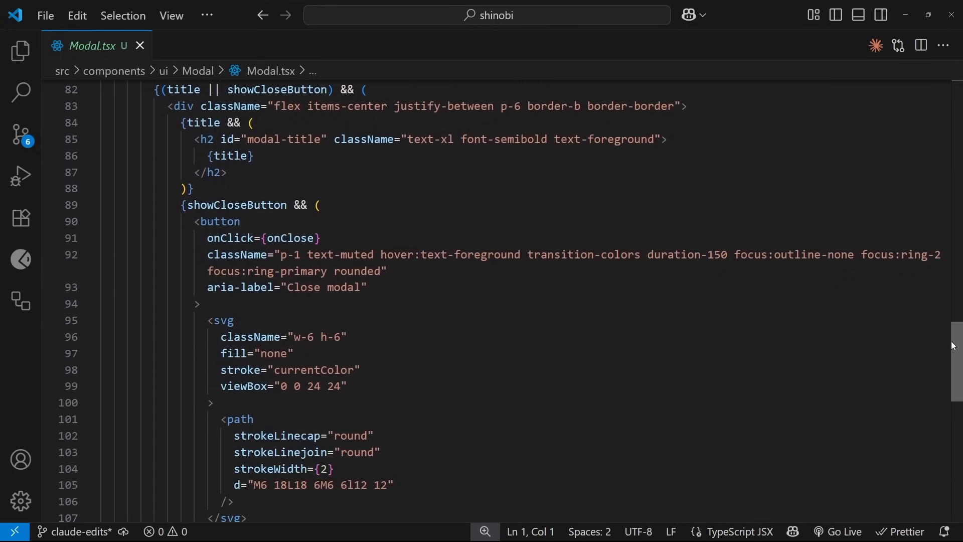